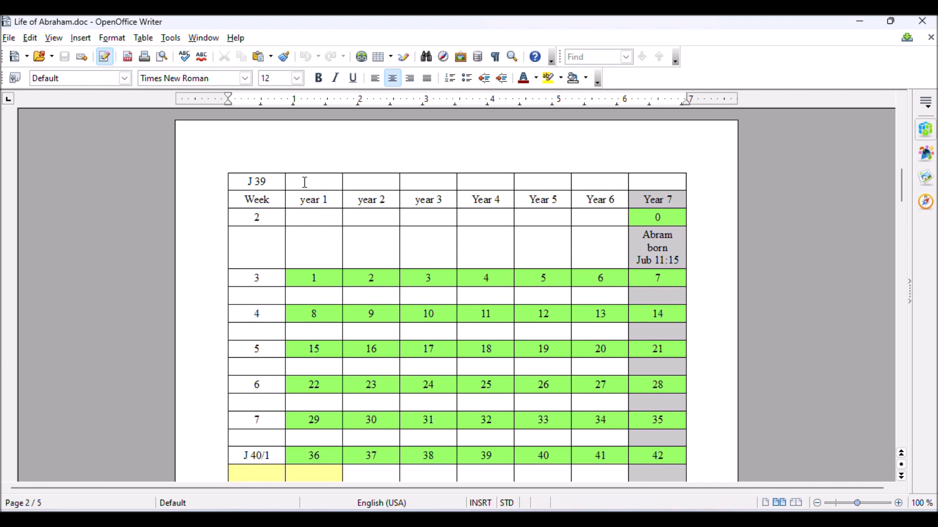
mouse_move(312, 219)
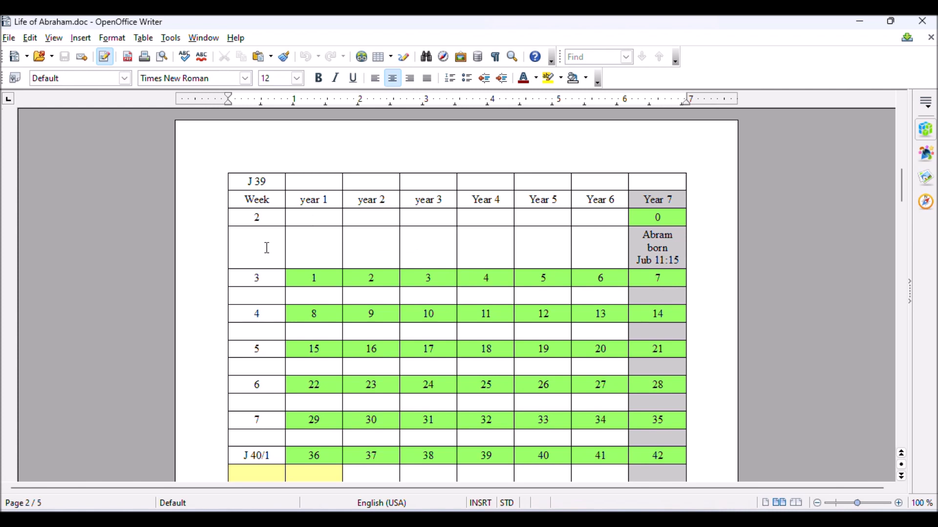
scroll(down, 3)
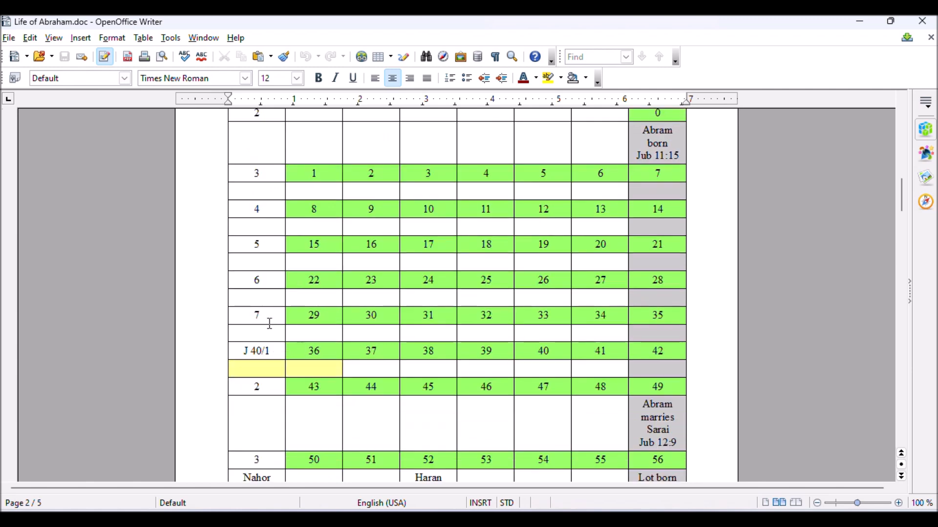
mouse_move(666, 315)
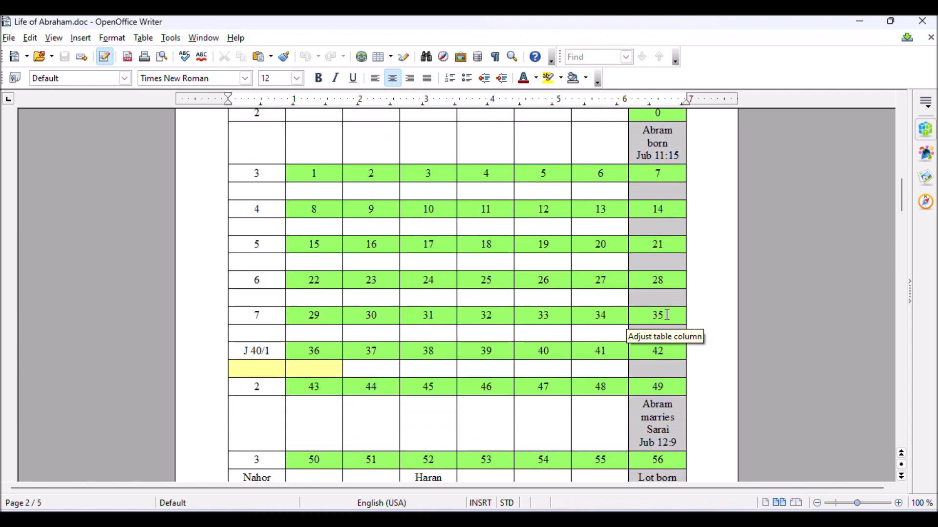
mouse_move(298, 363)
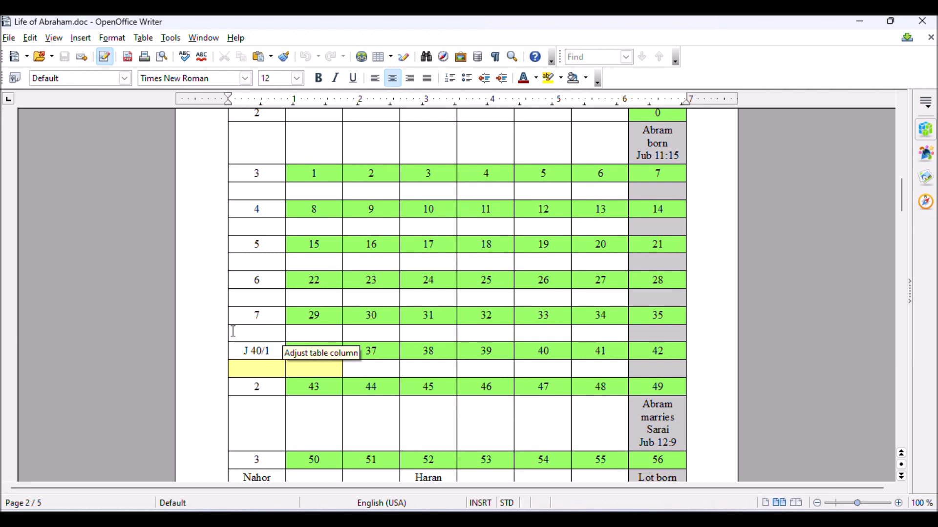
scroll(up, 3)
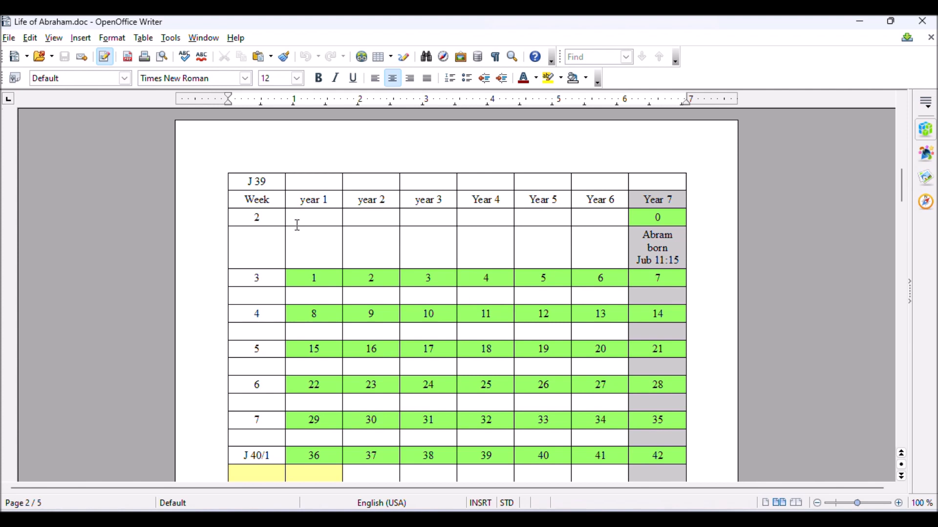
mouse_move(216, 201)
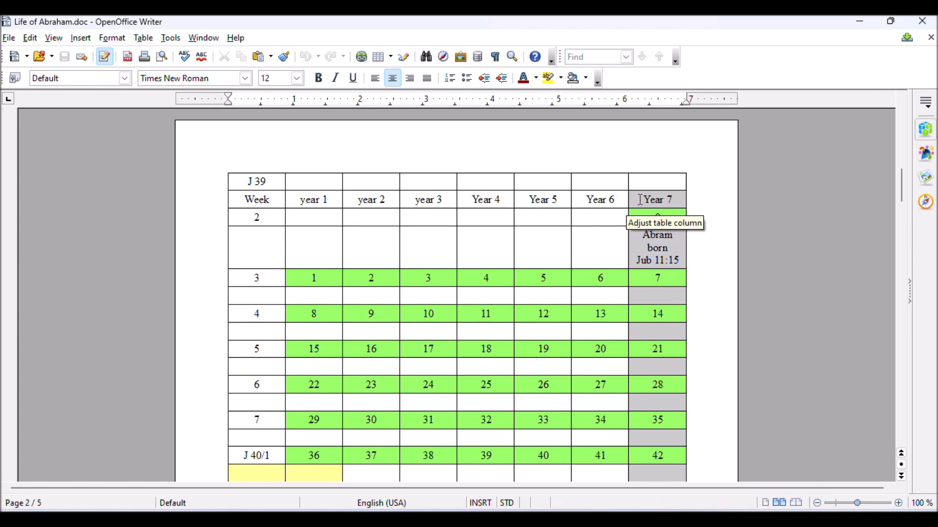
mouse_move(314, 265)
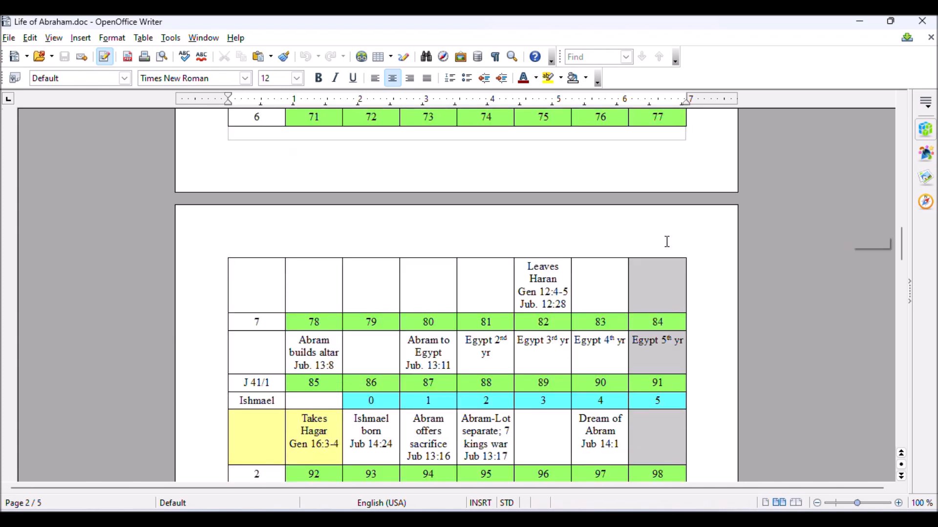
scroll(down, 3)
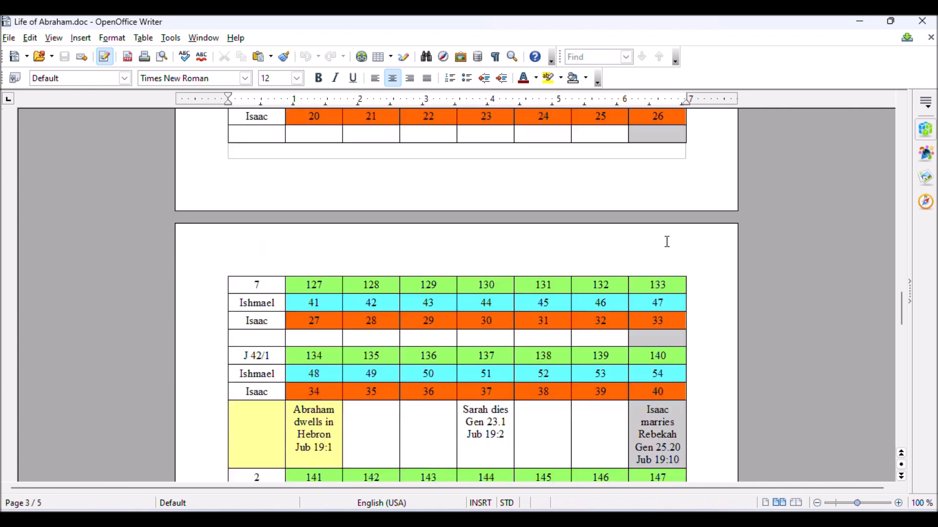
scroll(down, 3)
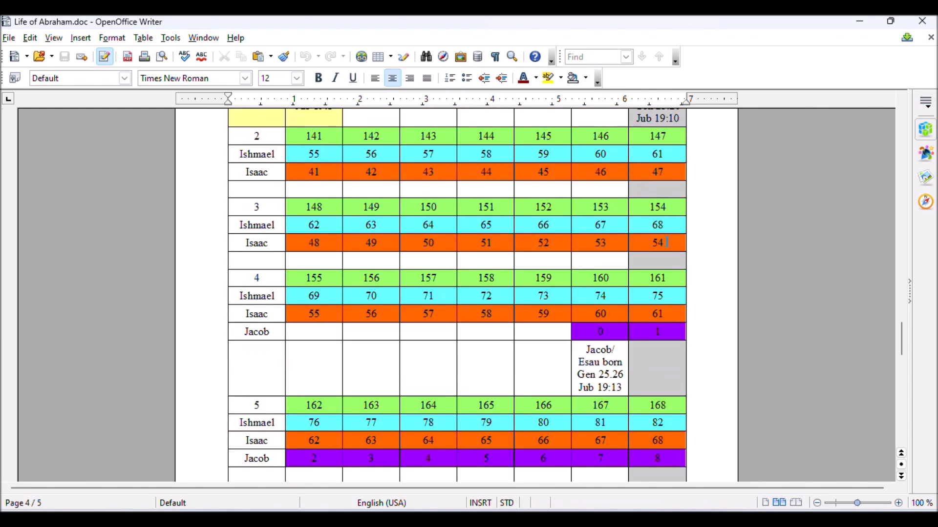
scroll(down, 3)
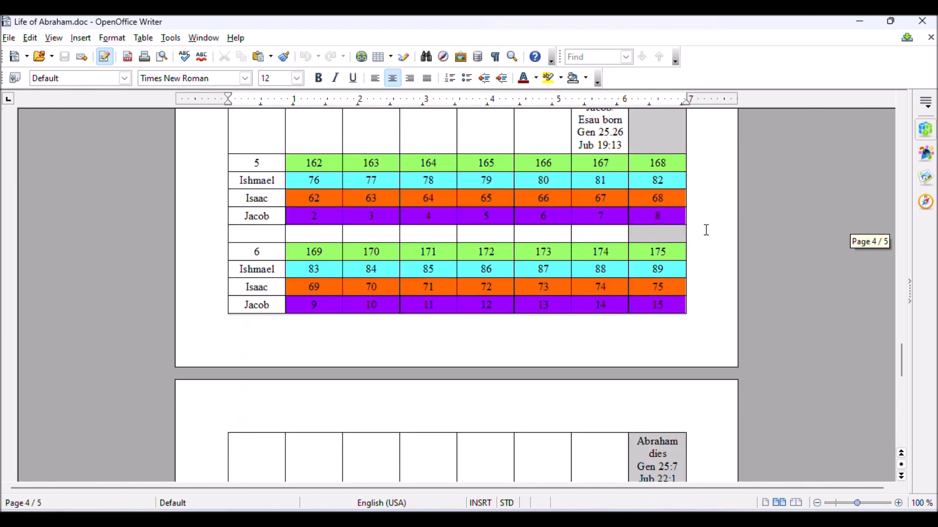
mouse_move(680, 253)
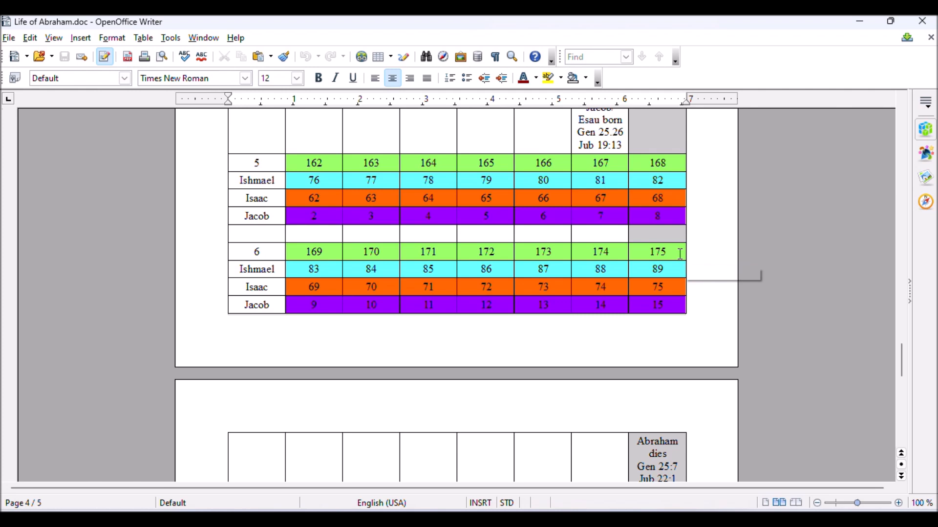
scroll(down, 3)
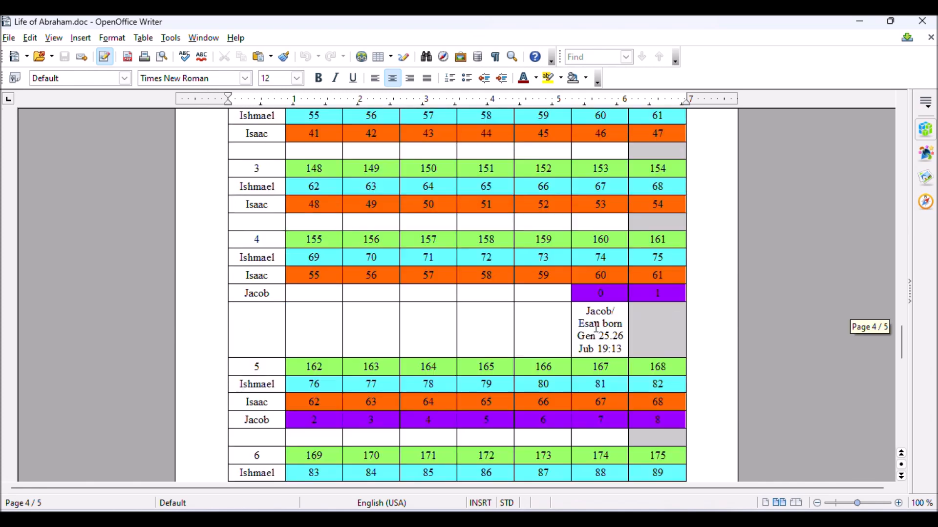
scroll(down, 3)
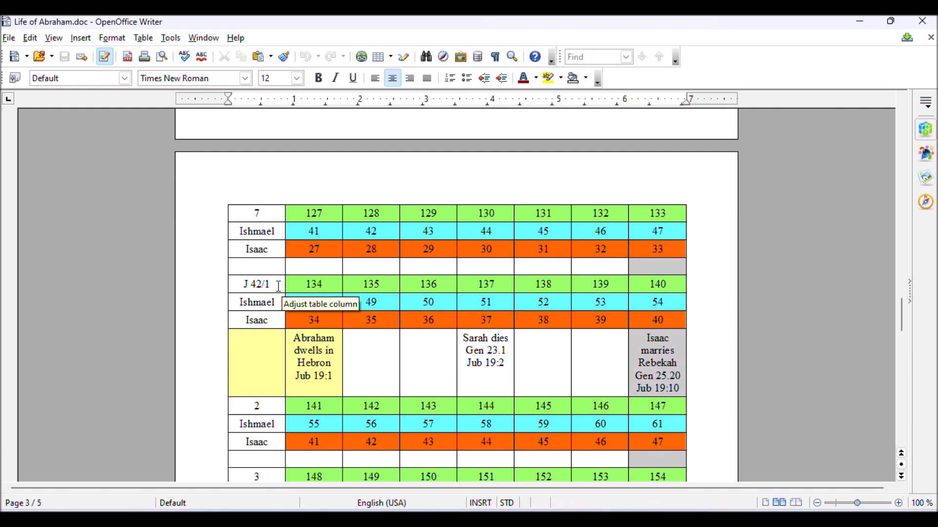
scroll(down, 3)
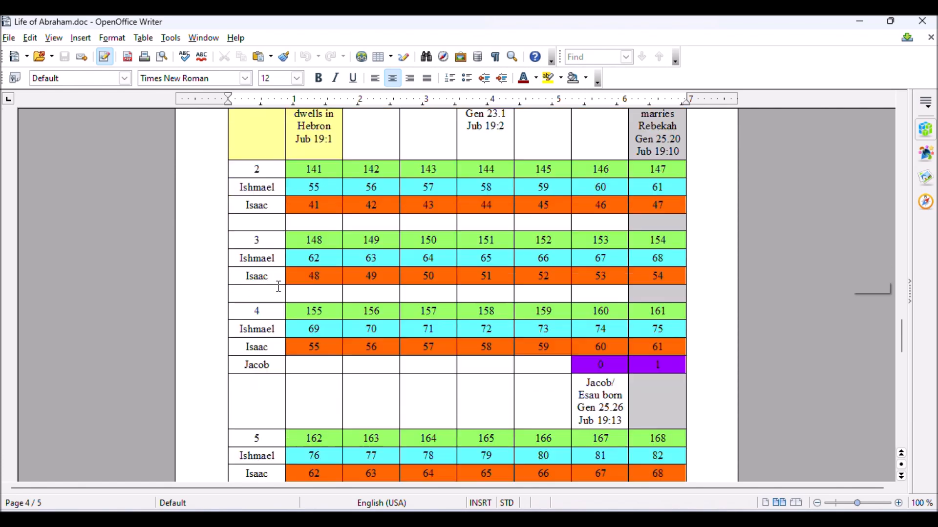
scroll(down, 3)
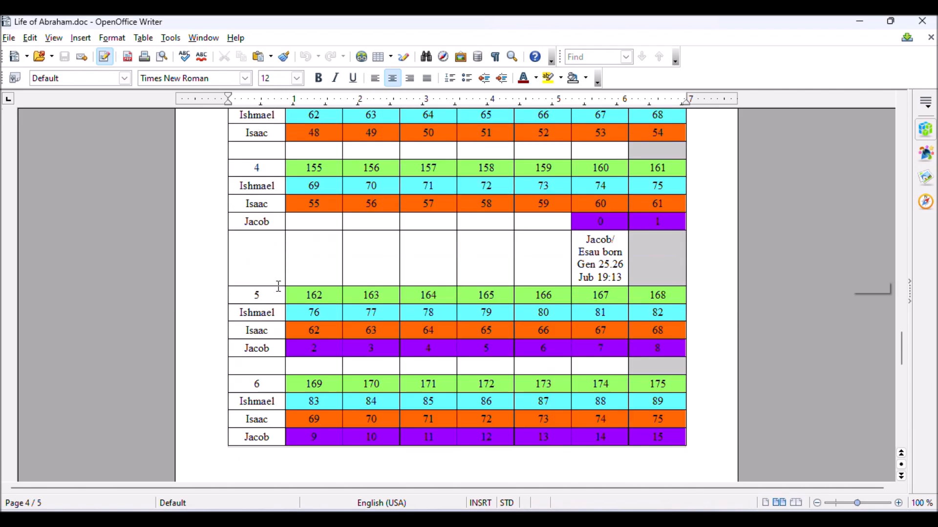
scroll(up, 3)
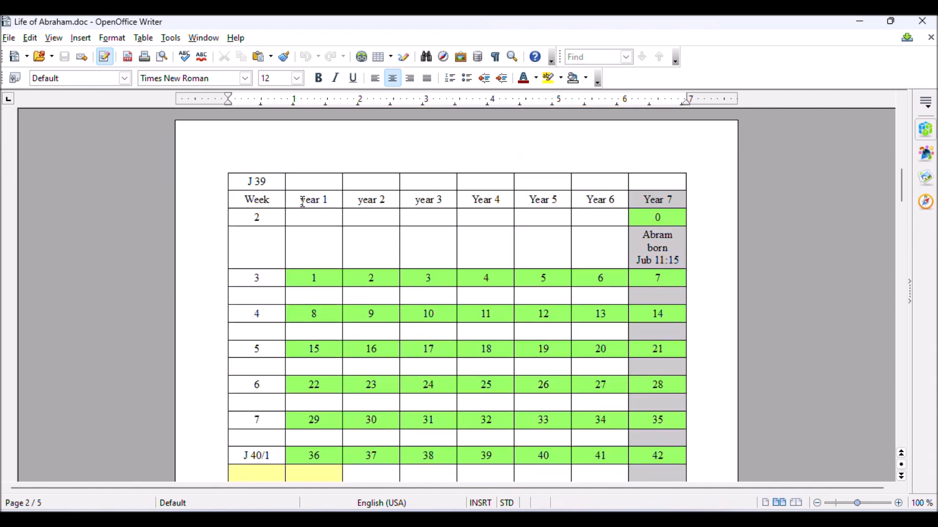
mouse_move(675, 200)
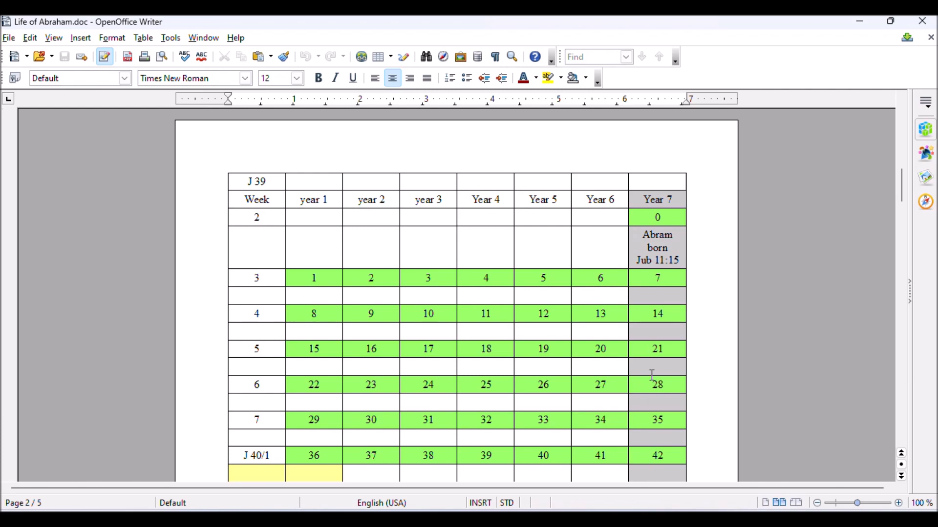
scroll(down, 3)
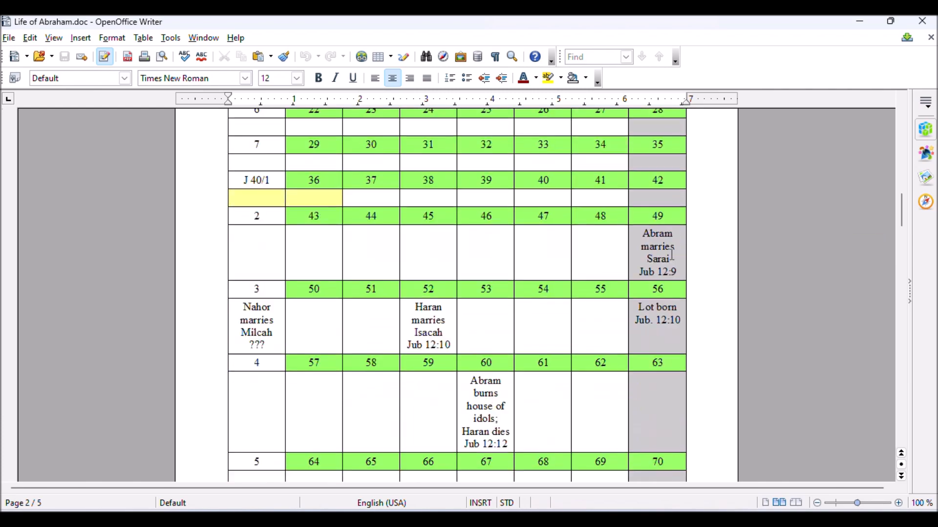
scroll(down, 3)
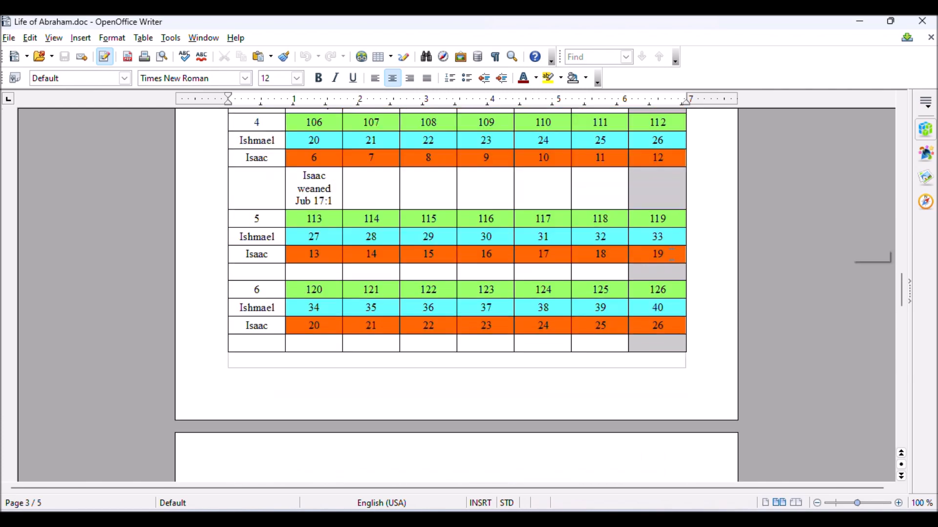
scroll(down, 3)
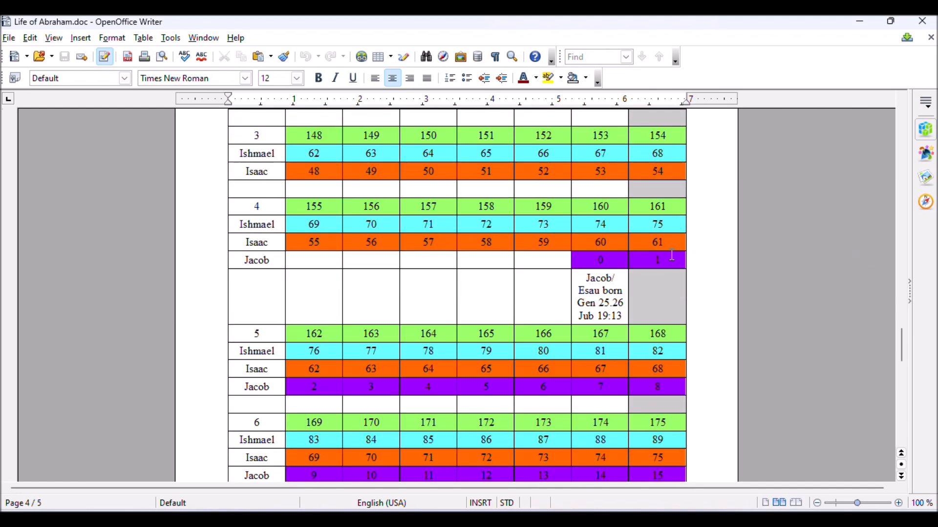
scroll(down, 3)
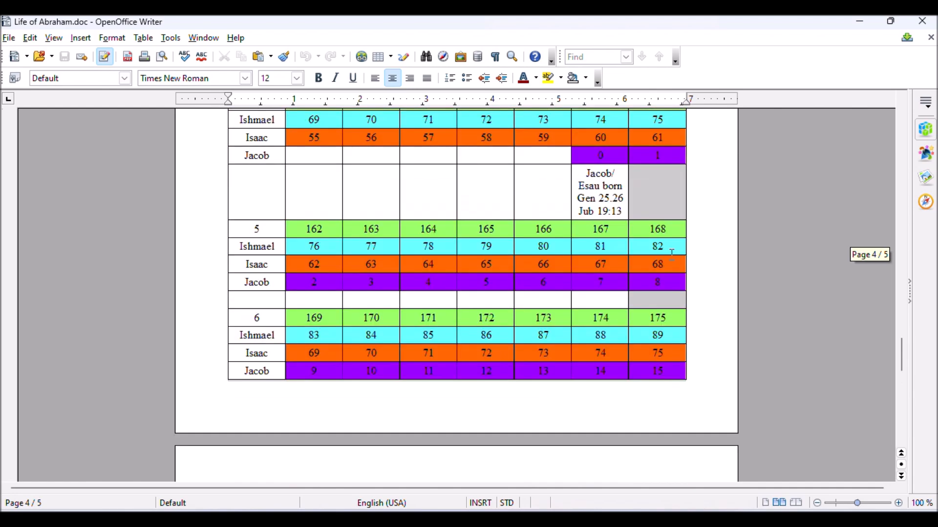
scroll(down, 3)
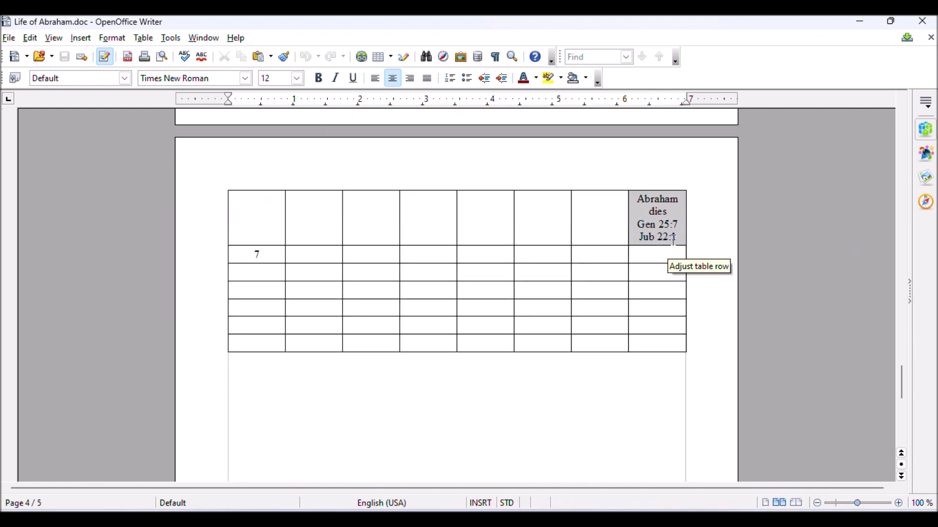
scroll(down, 3)
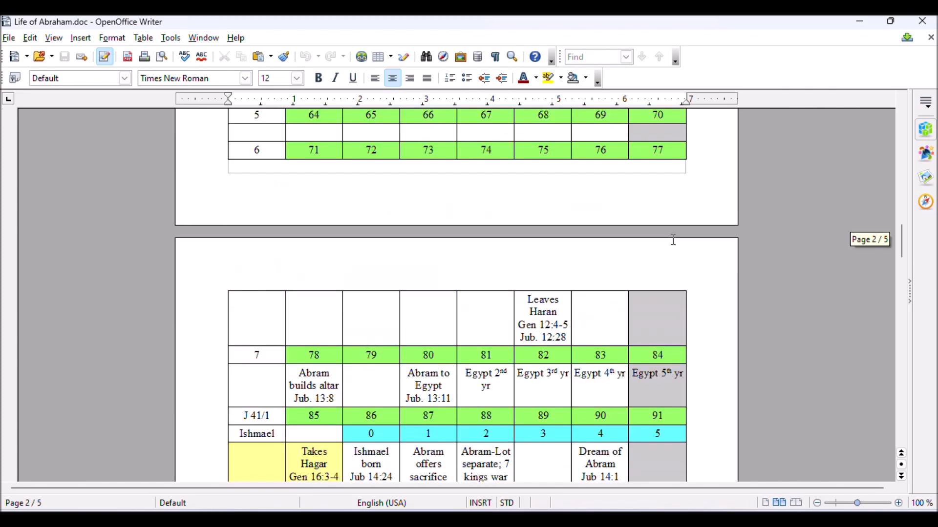
scroll(up, 3)
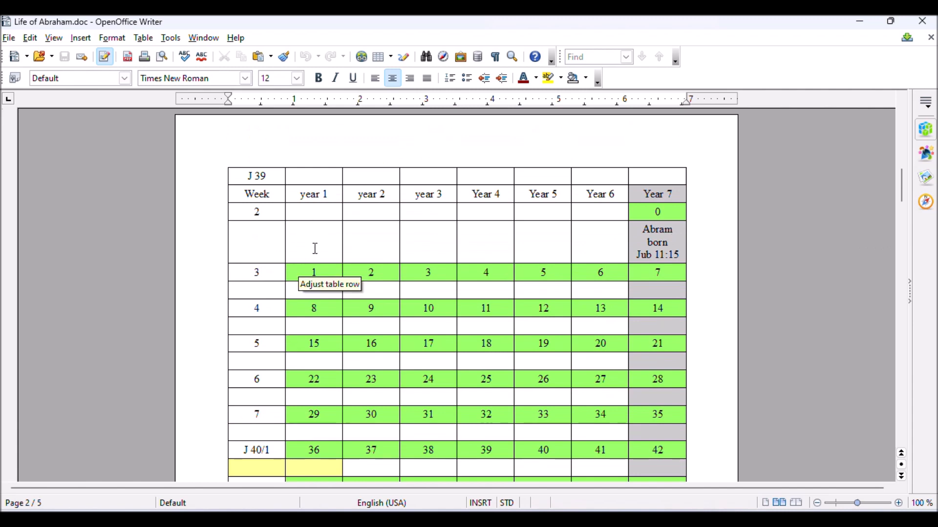
scroll(down, 3)
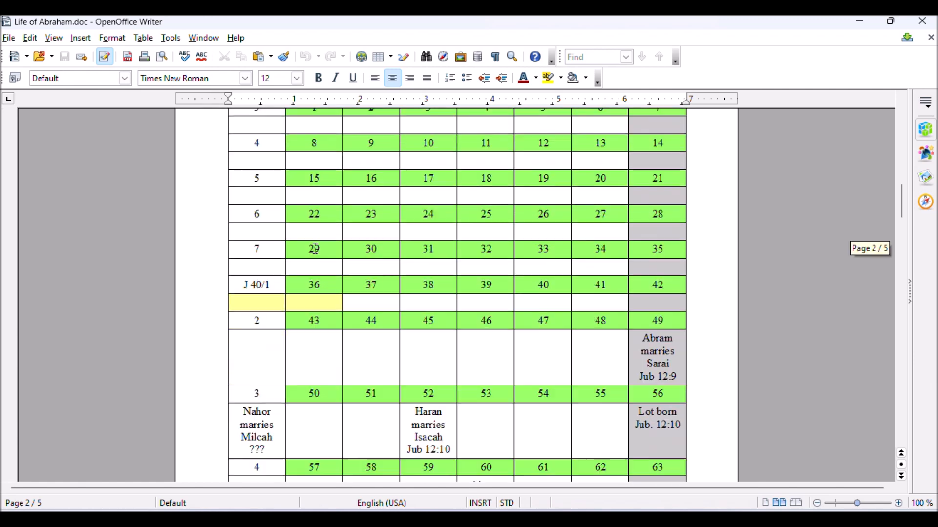
scroll(down, 3)
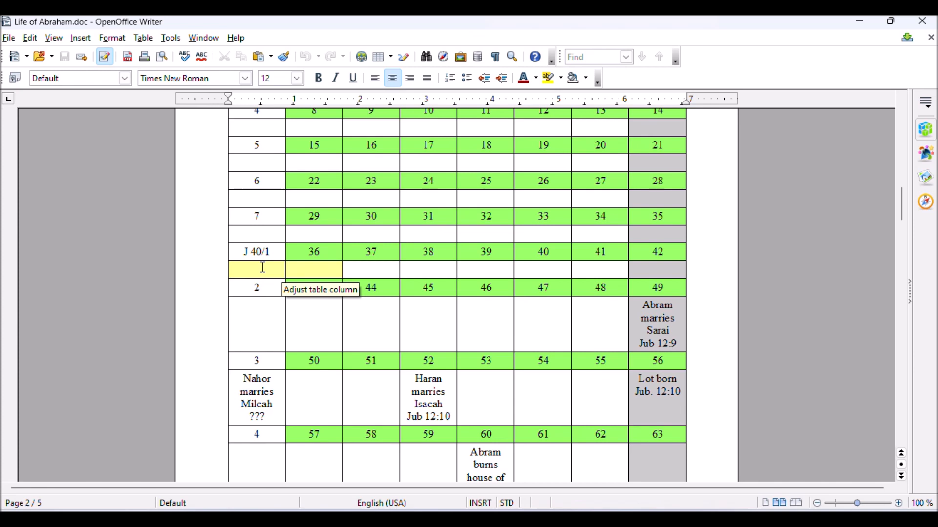
mouse_move(351, 232)
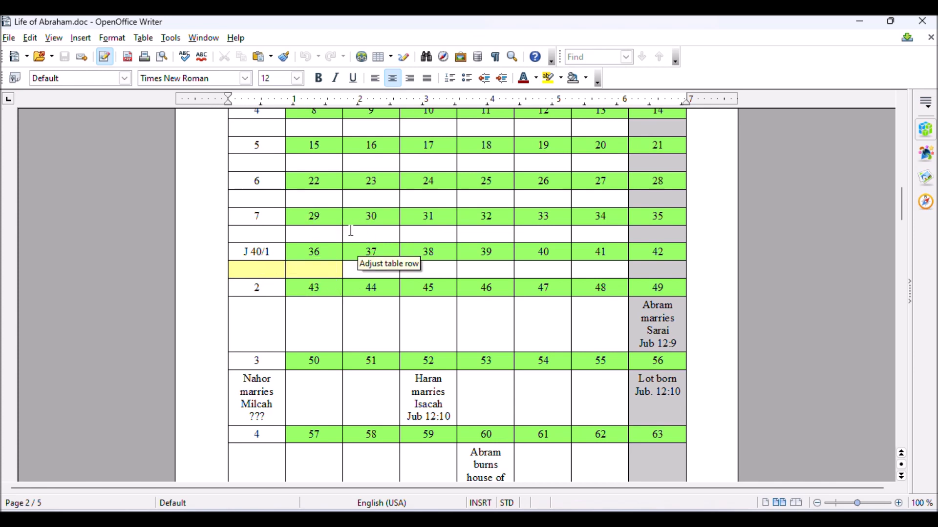
mouse_move(285, 281)
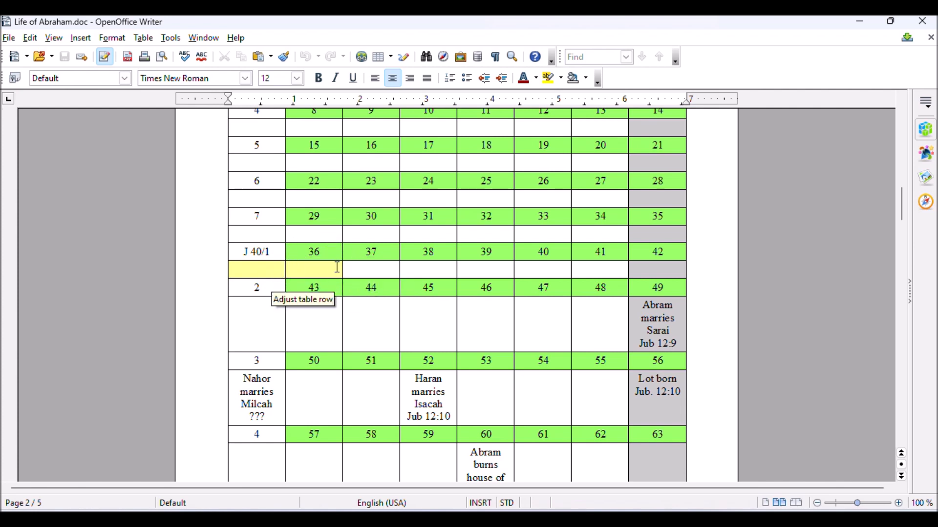
mouse_move(298, 273)
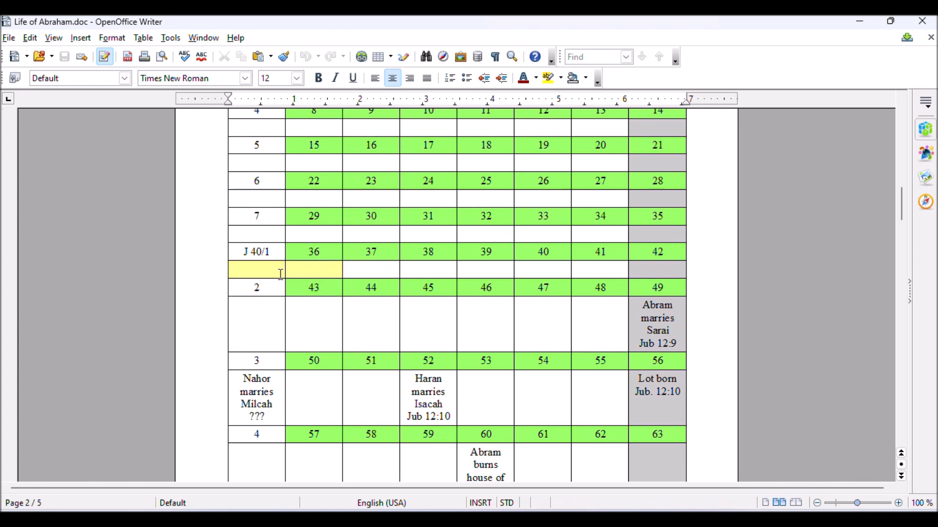
mouse_move(312, 265)
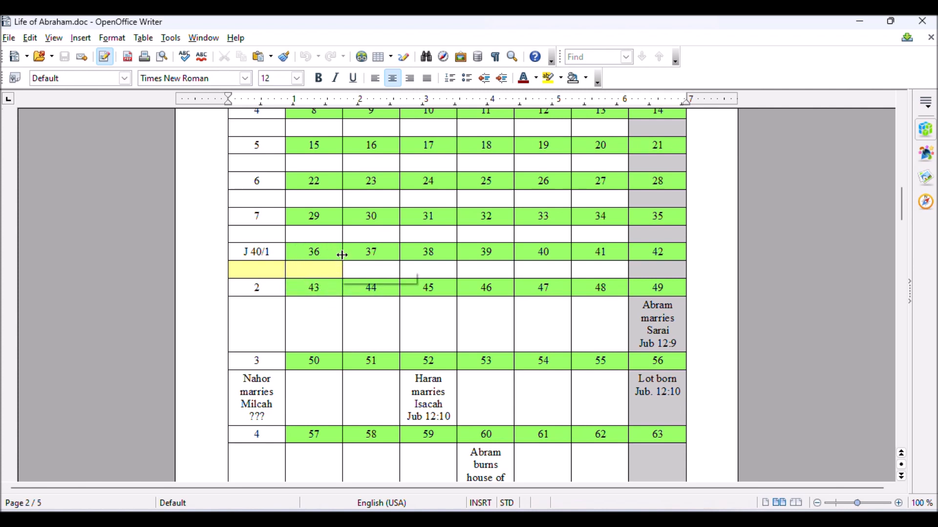
mouse_move(332, 261)
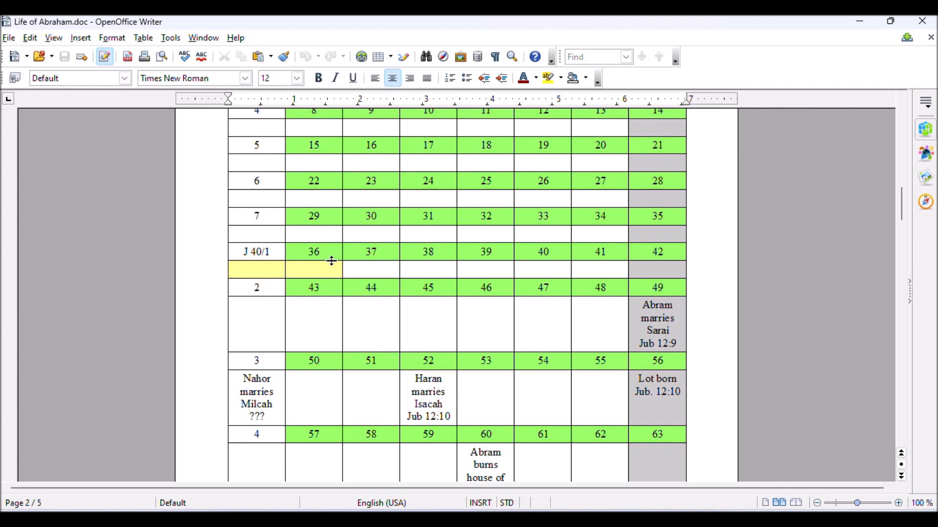
mouse_move(276, 264)
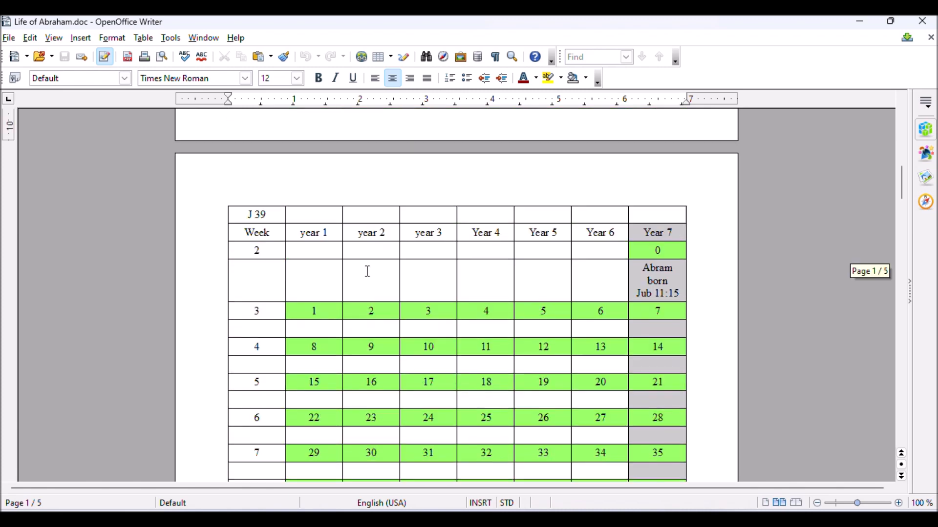
mouse_move(304, 278)
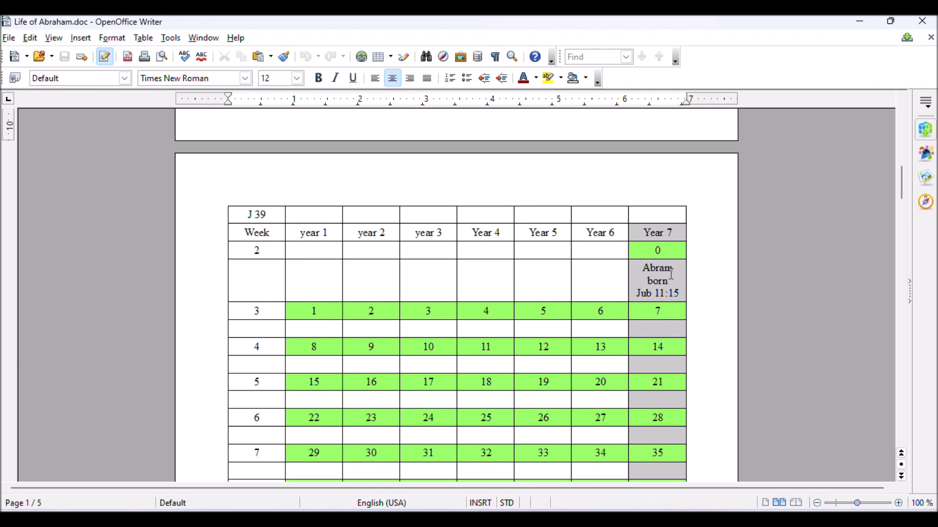
mouse_move(628, 303)
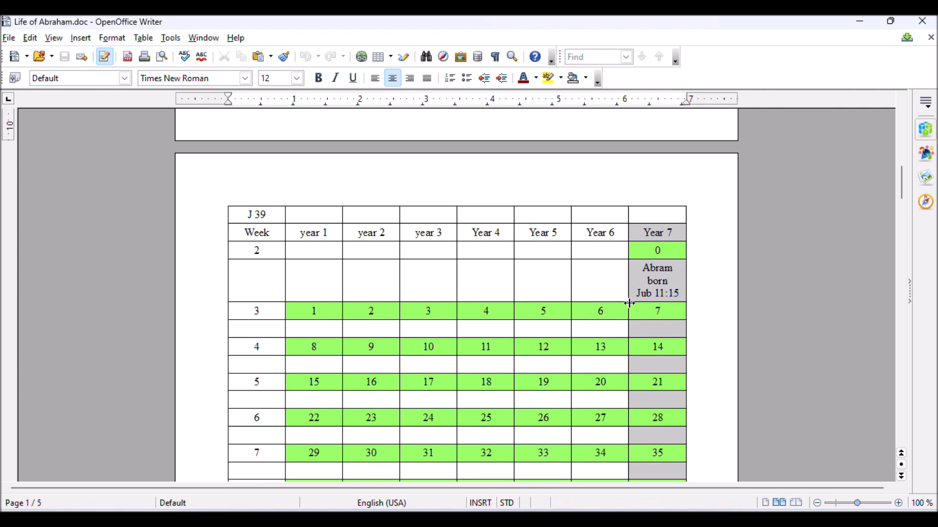
mouse_move(628, 303)
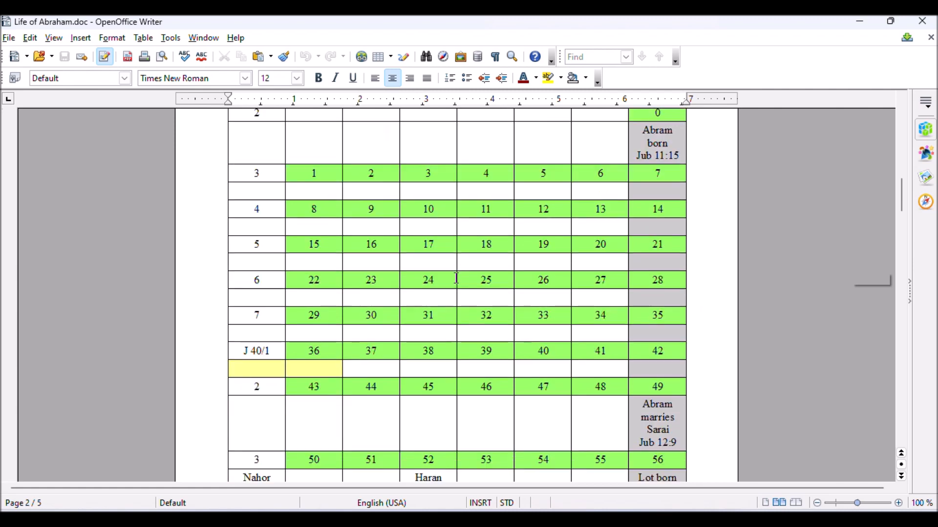
scroll(down, 3)
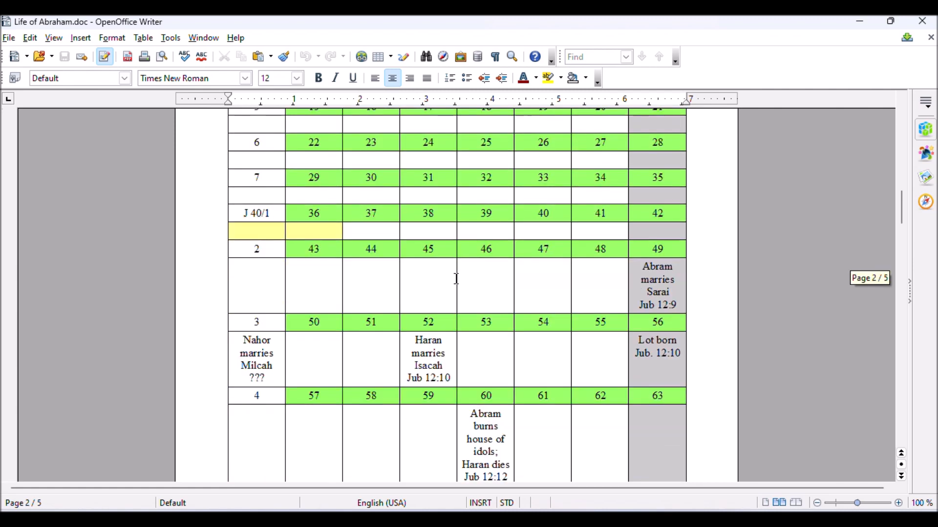
mouse_move(656, 283)
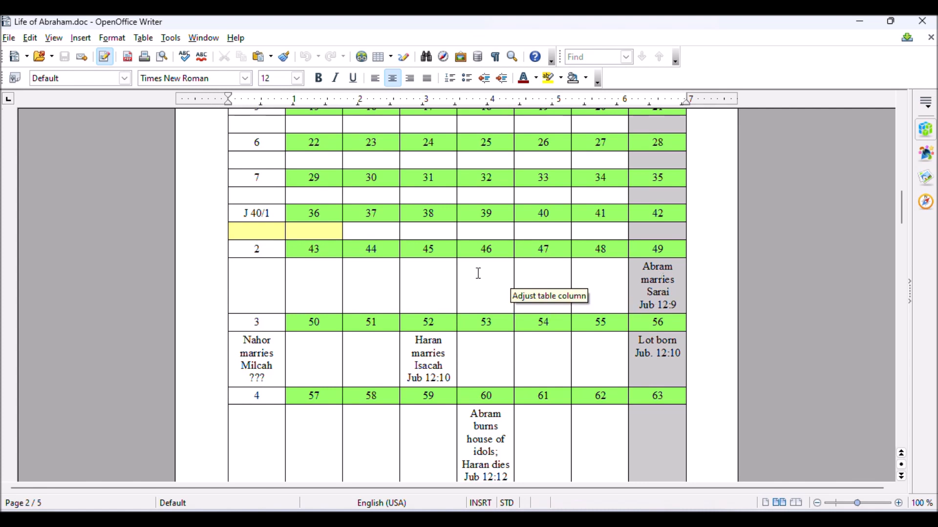
mouse_move(268, 232)
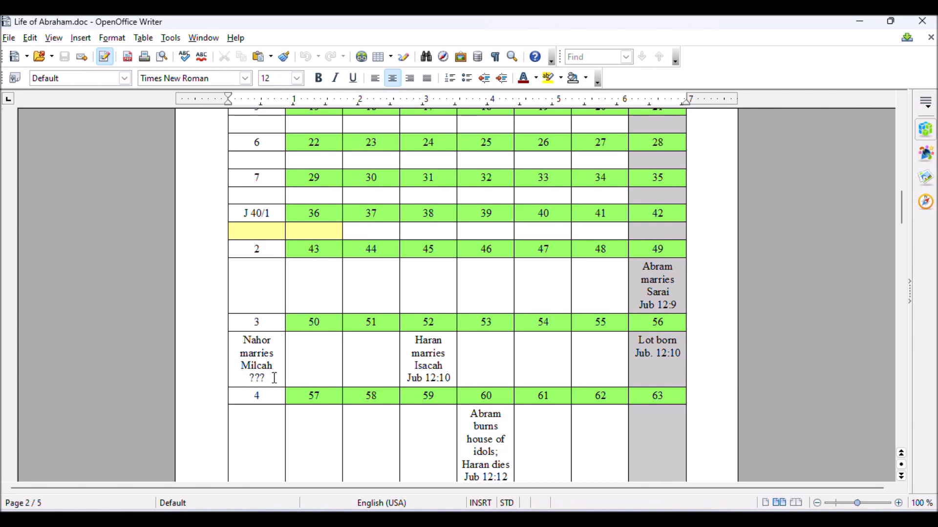
mouse_move(735, 299)
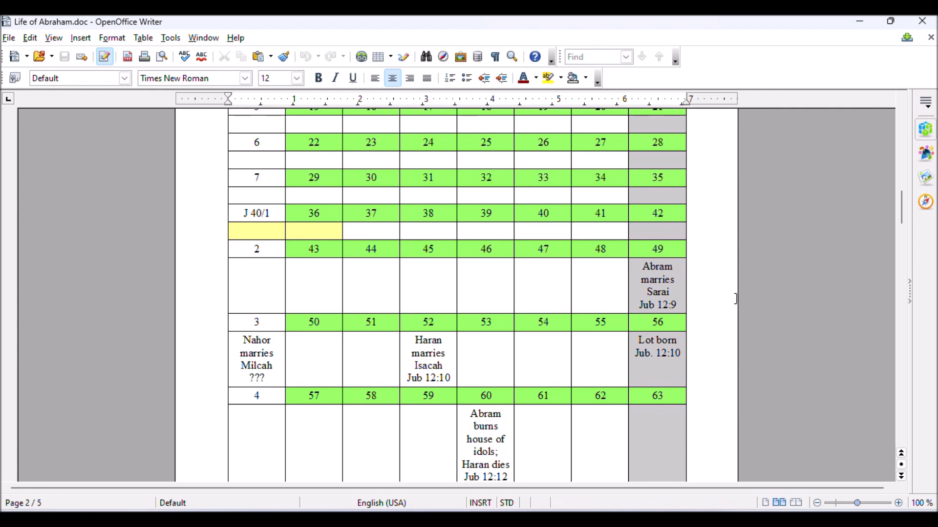
mouse_move(445, 370)
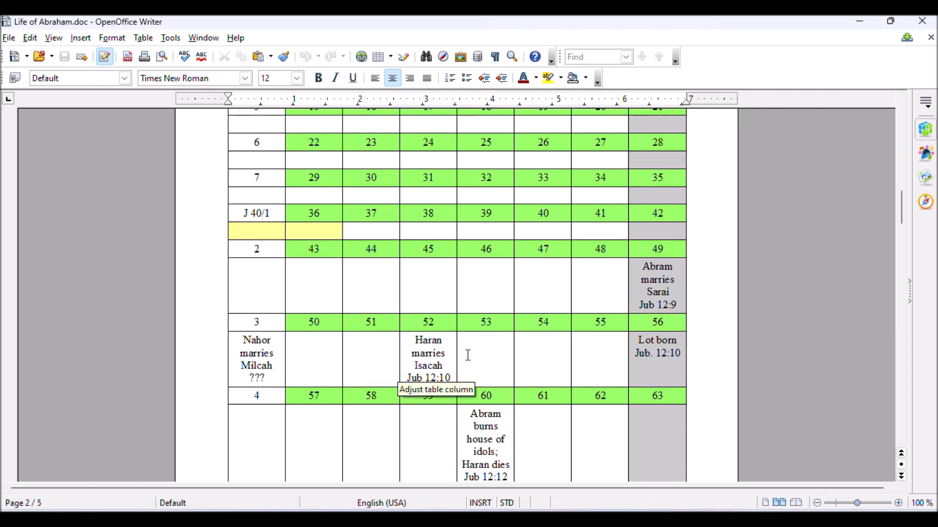
scroll(down, 3)
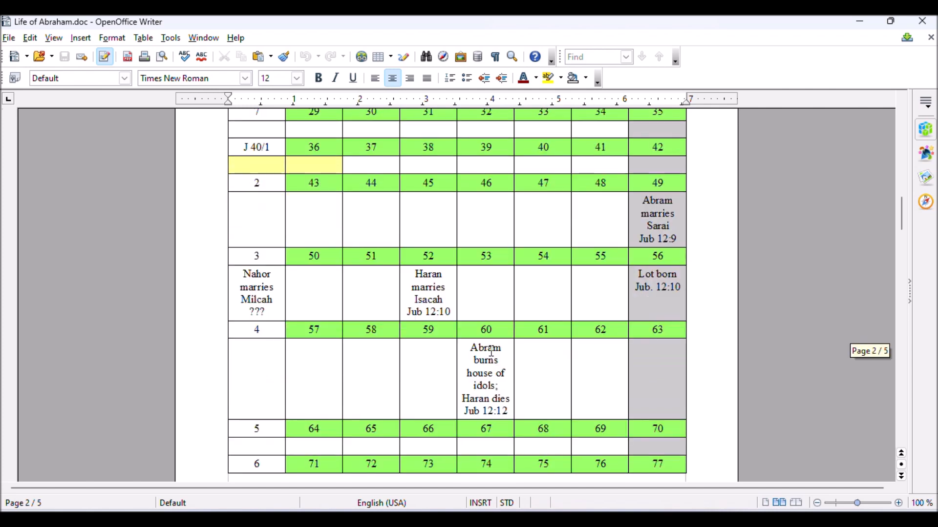
scroll(down, 3)
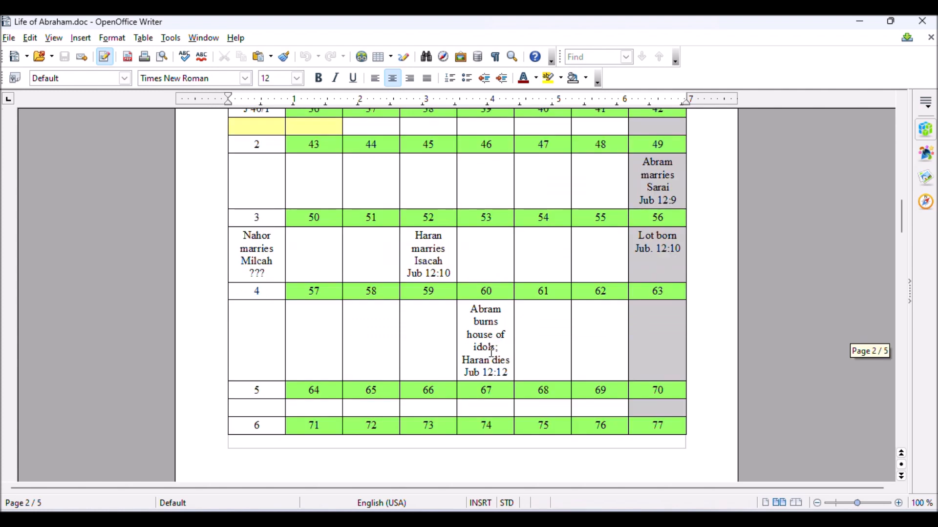
mouse_move(519, 359)
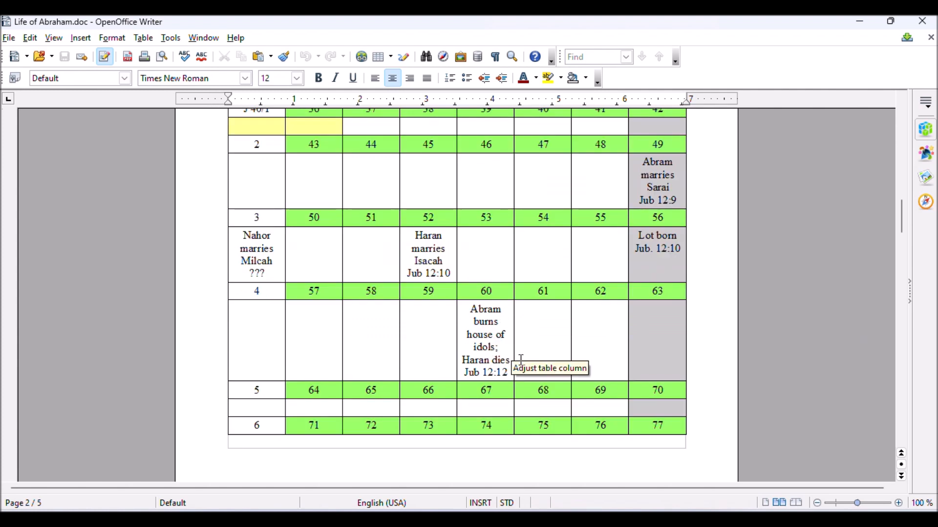
mouse_move(495, 344)
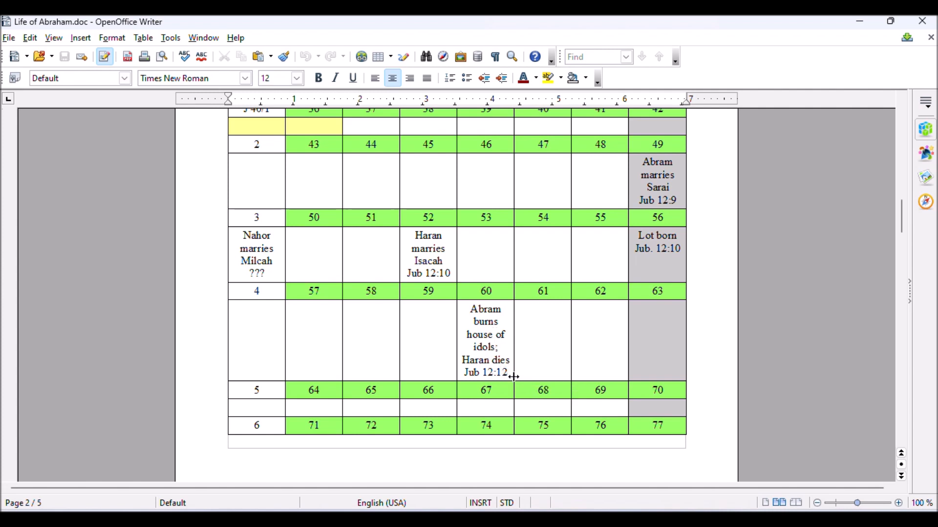
mouse_move(510, 374)
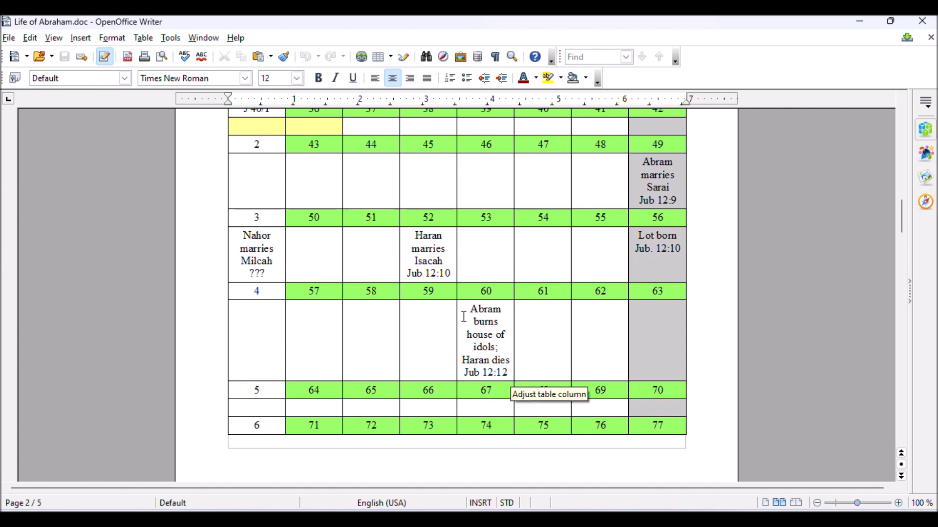
mouse_move(470, 356)
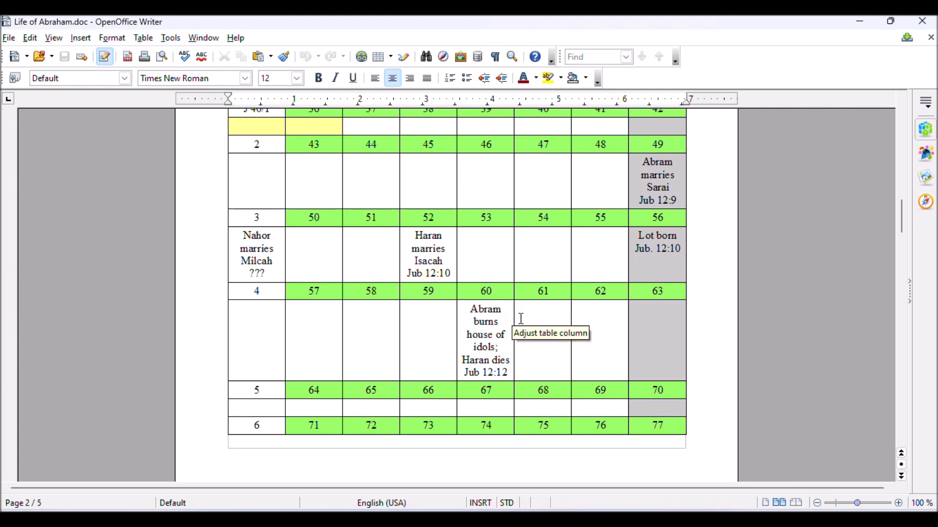
mouse_move(529, 335)
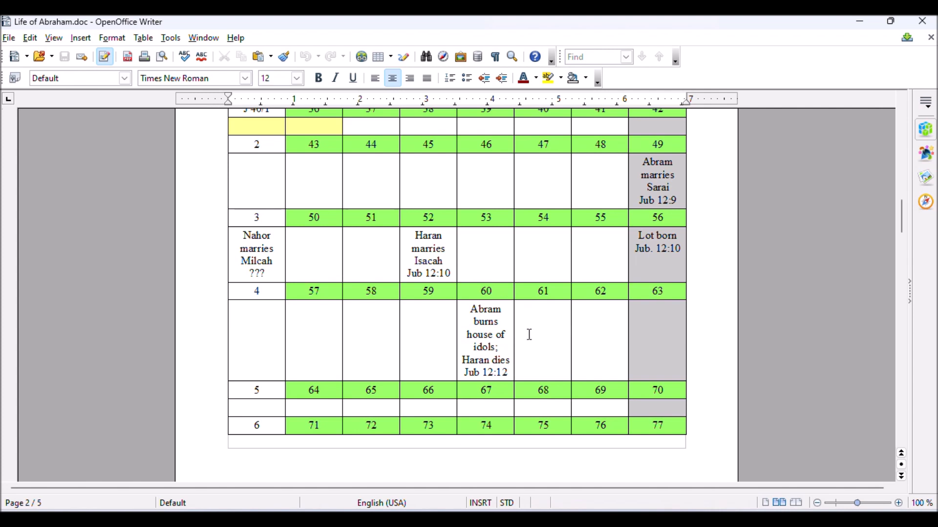
mouse_move(513, 314)
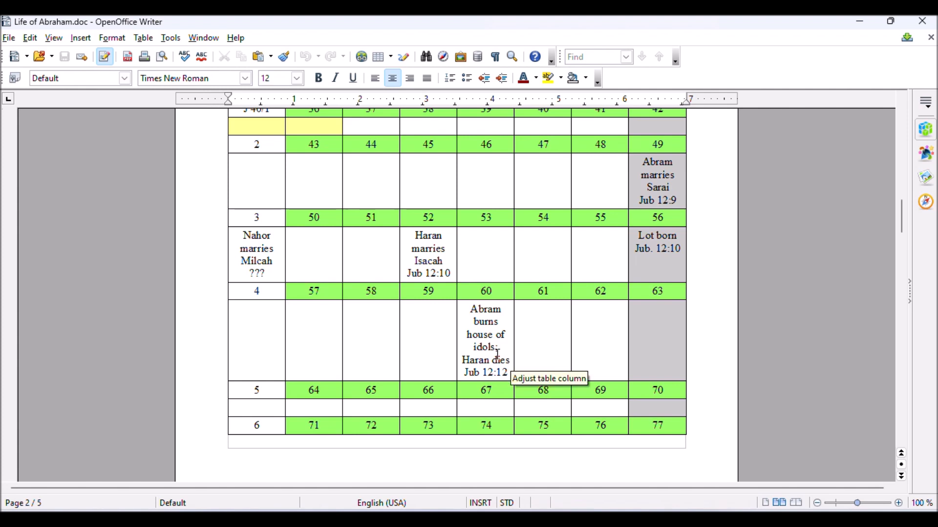
mouse_move(522, 296)
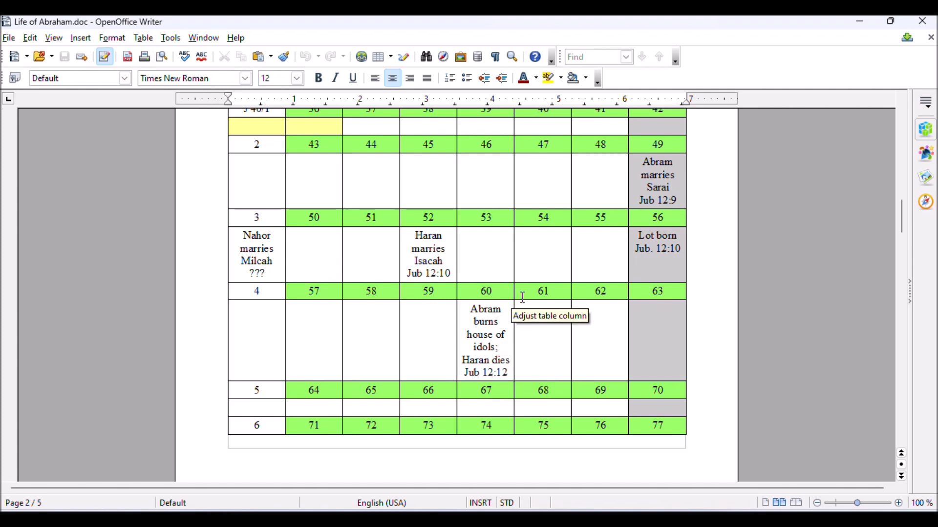
mouse_move(508, 307)
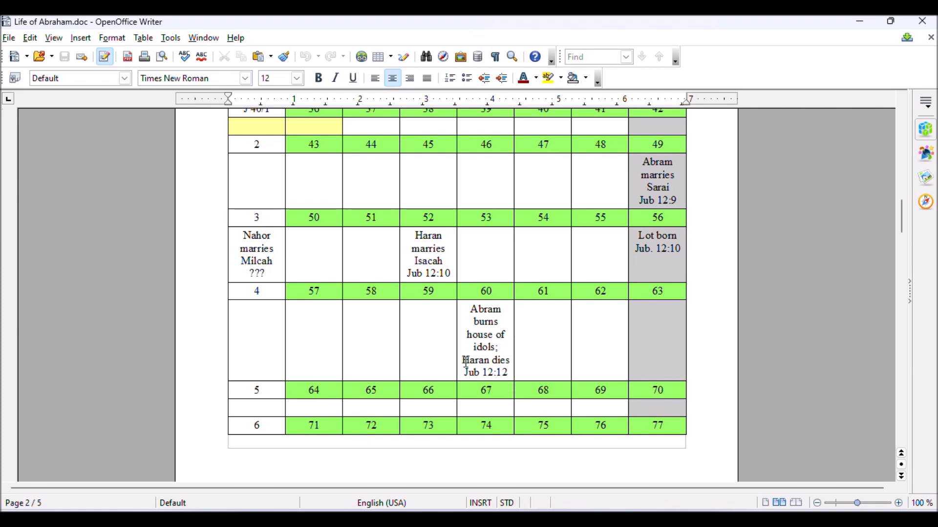
mouse_move(530, 359)
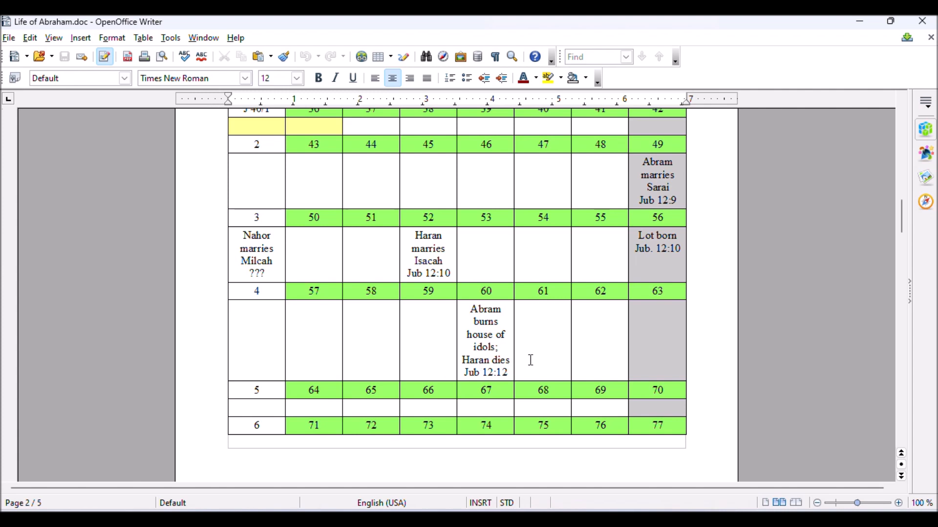
mouse_move(484, 371)
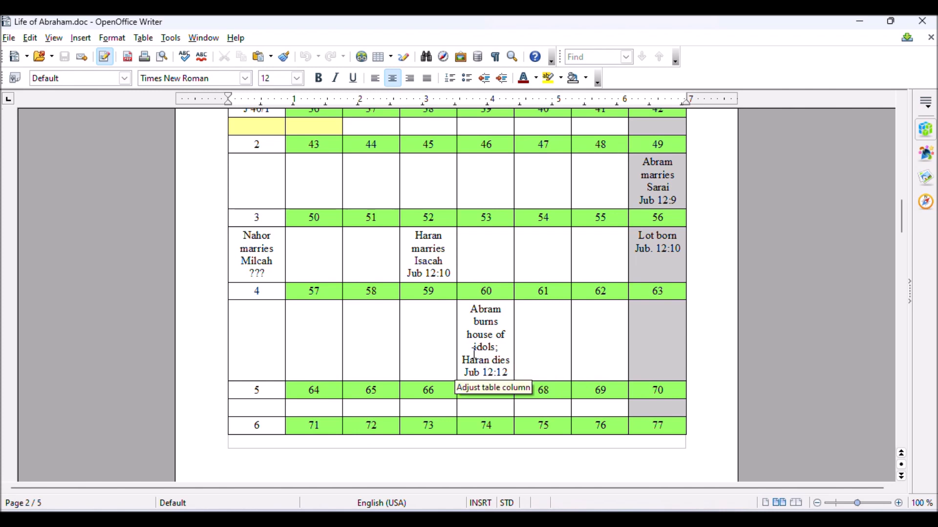
scroll(down, 3)
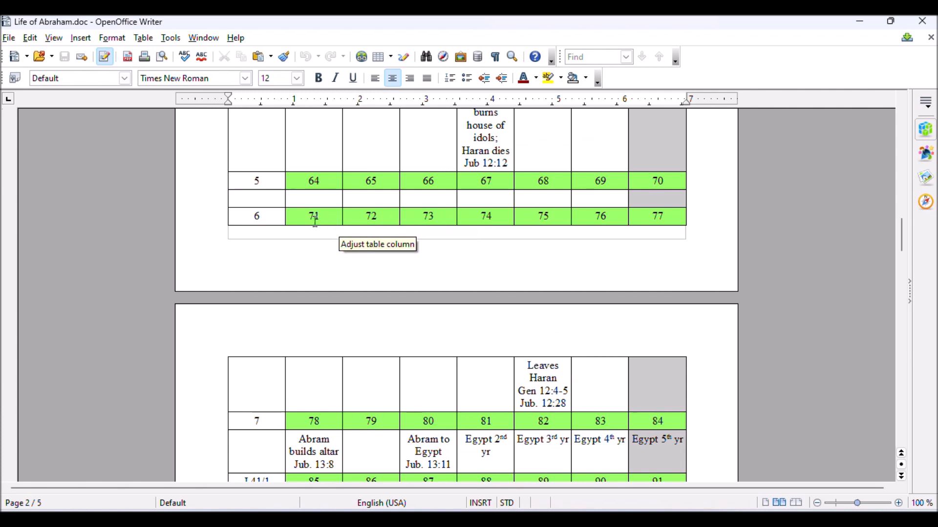
mouse_move(554, 218)
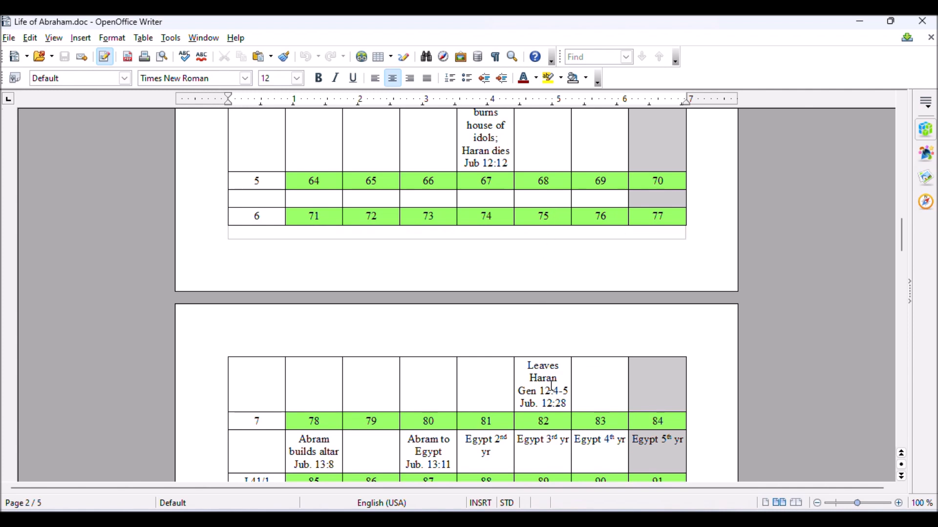
scroll(down, 3)
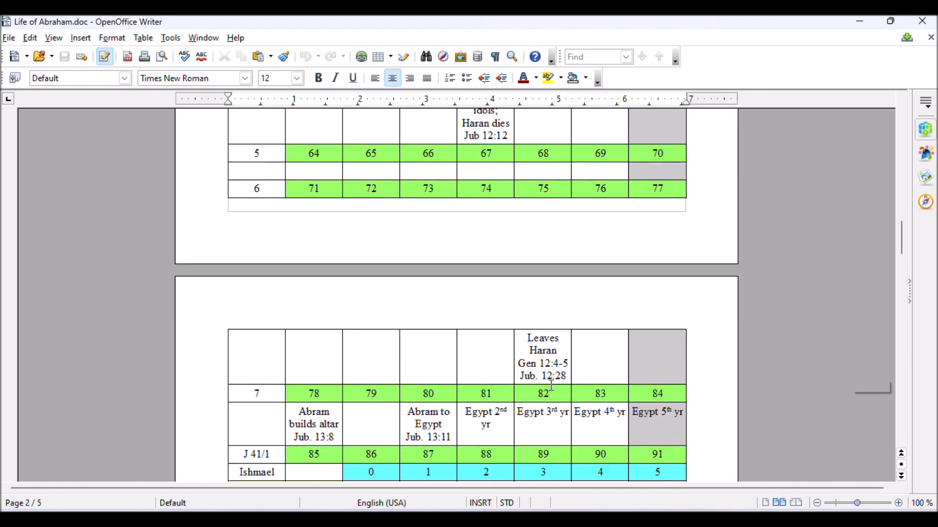
scroll(down, 3)
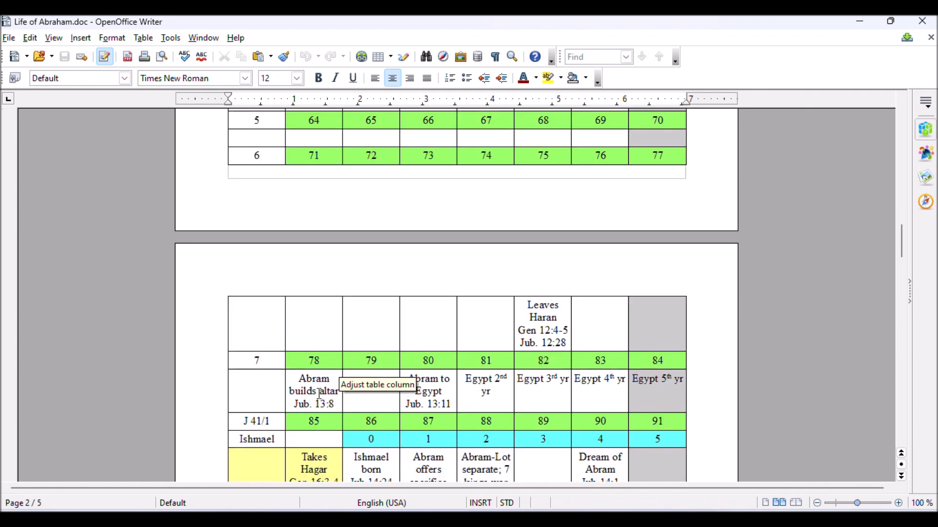
mouse_move(327, 393)
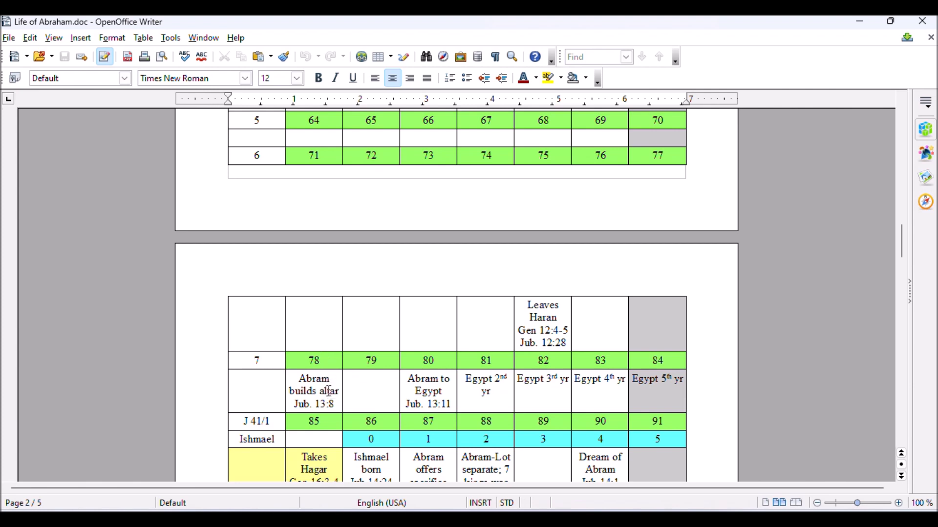
mouse_move(449, 367)
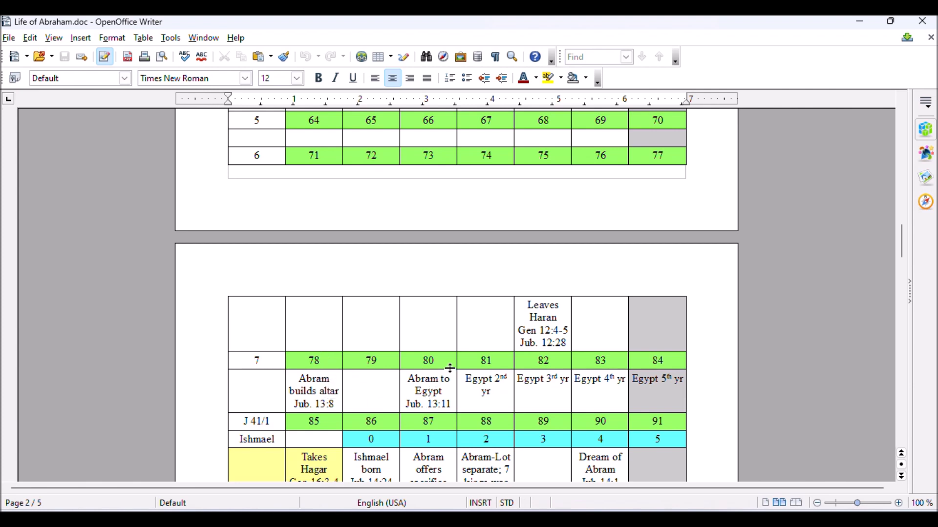
mouse_move(394, 396)
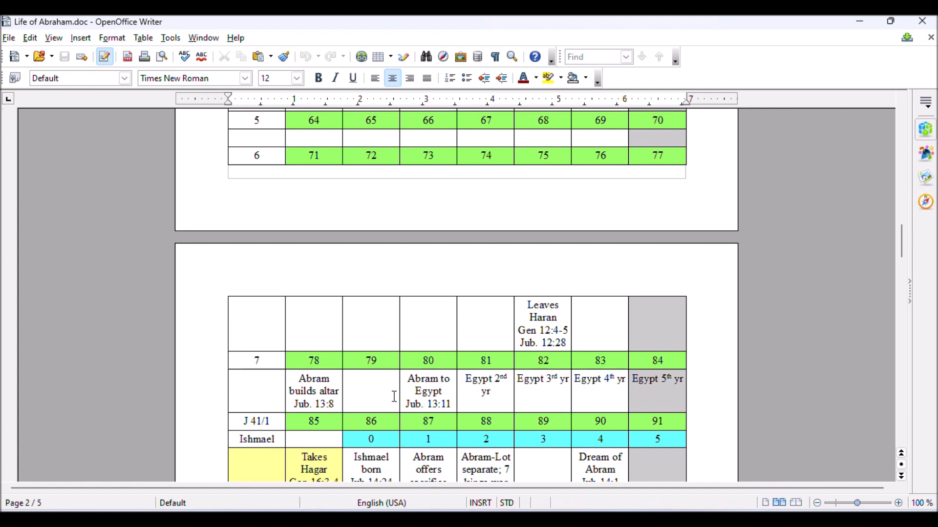
mouse_move(381, 395)
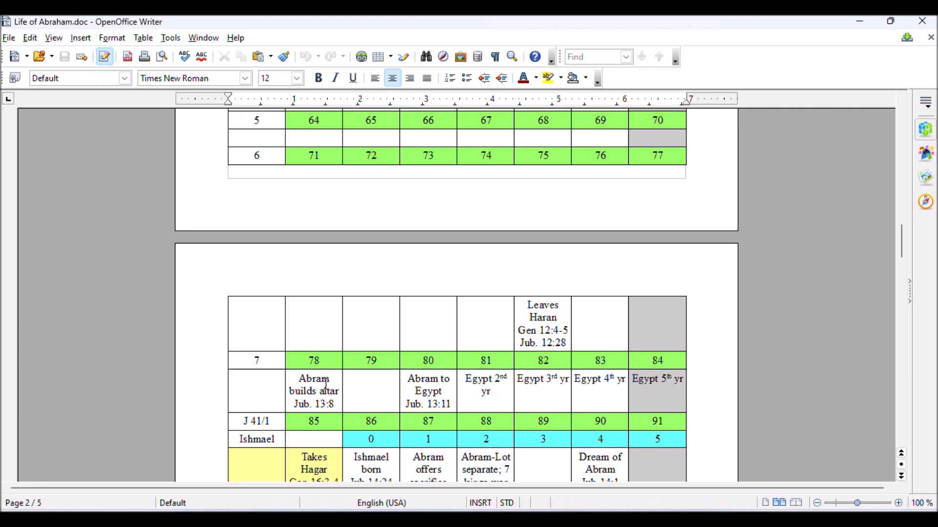
mouse_move(270, 360)
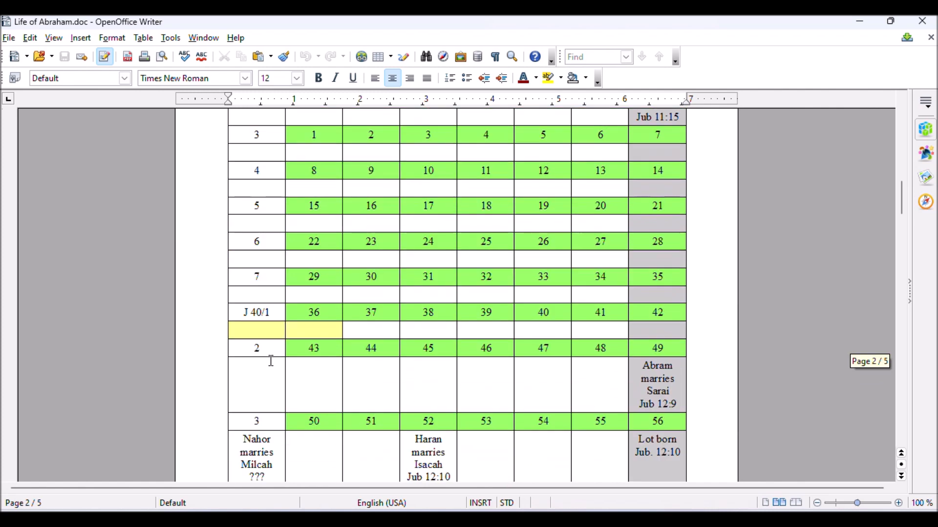
scroll(down, 3)
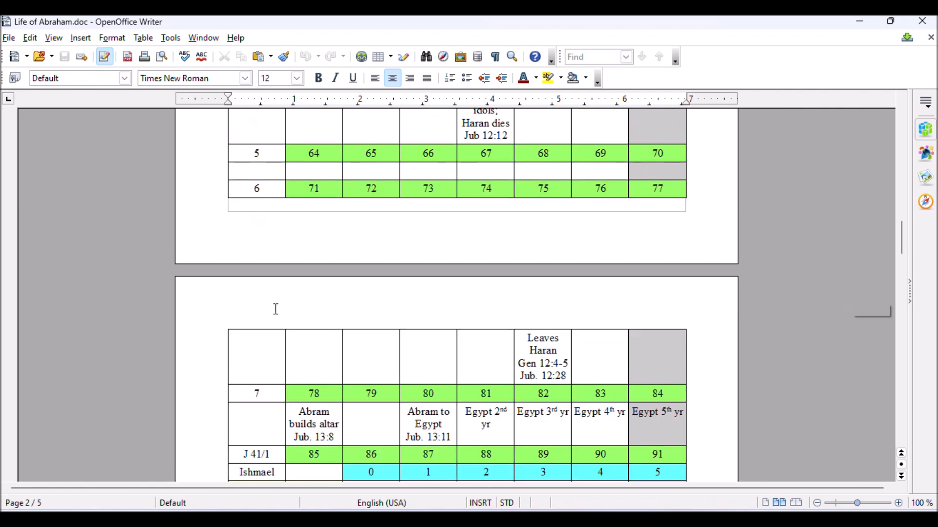
scroll(down, 3)
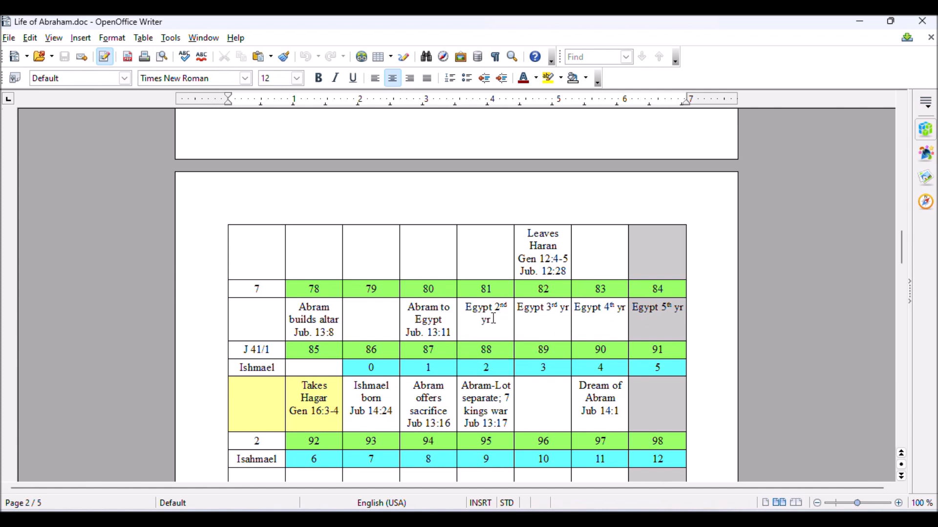
mouse_move(679, 319)
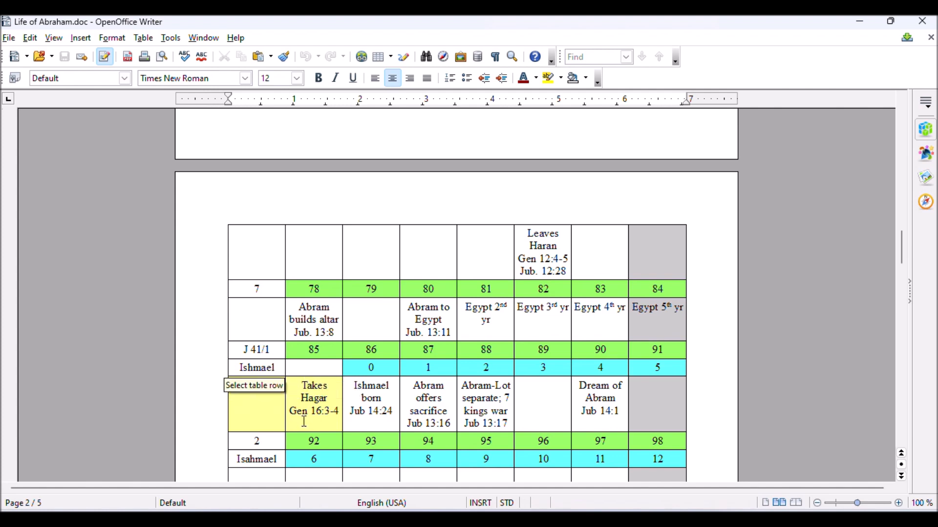
mouse_move(326, 352)
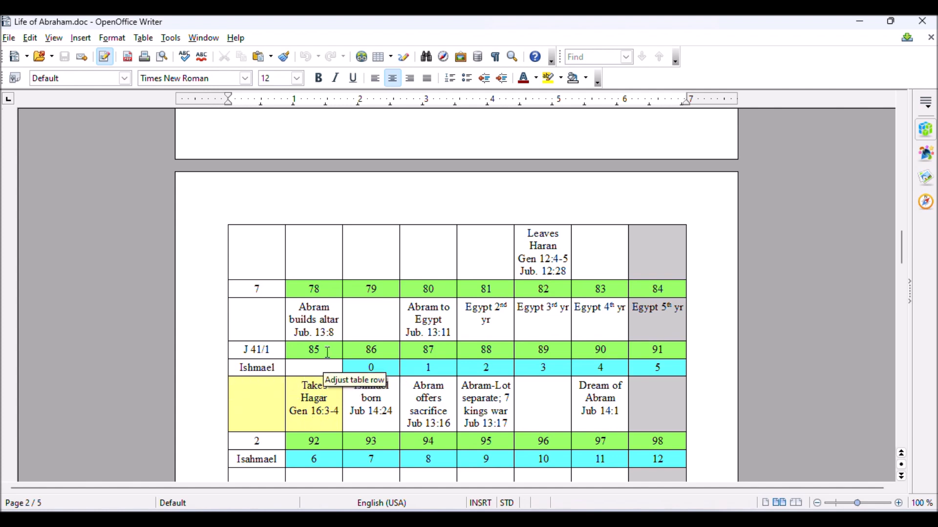
mouse_move(333, 399)
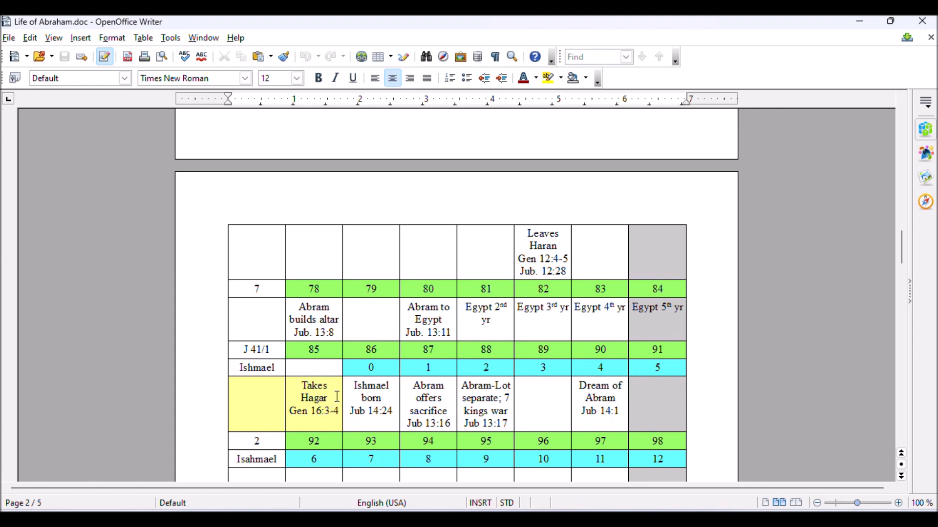
mouse_move(346, 399)
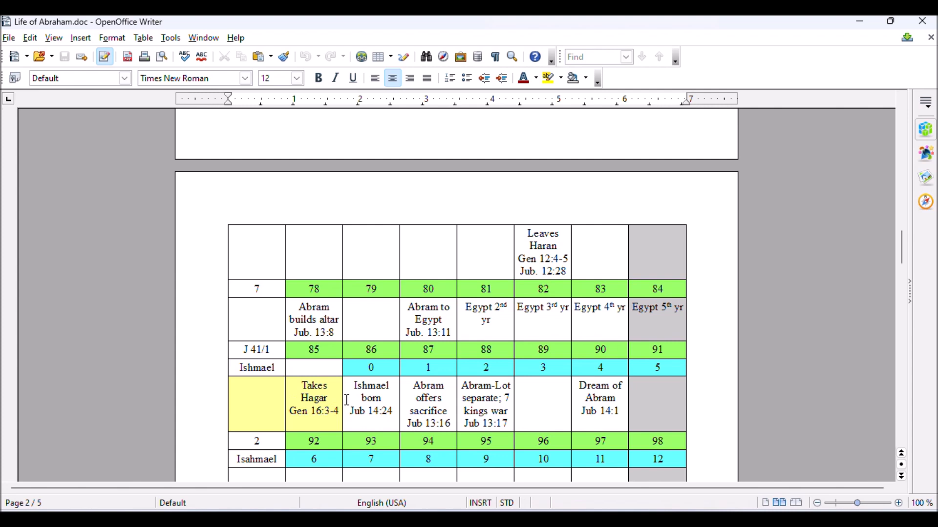
mouse_move(346, 398)
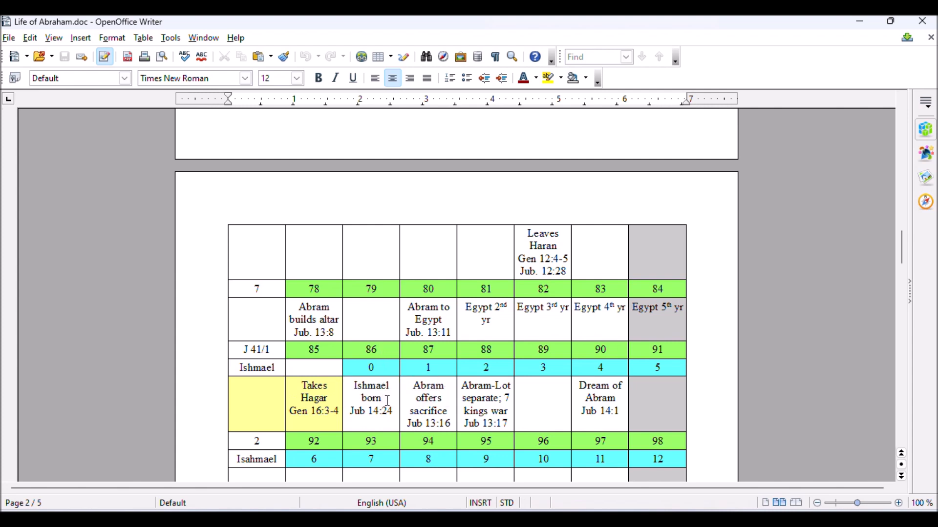
mouse_move(387, 370)
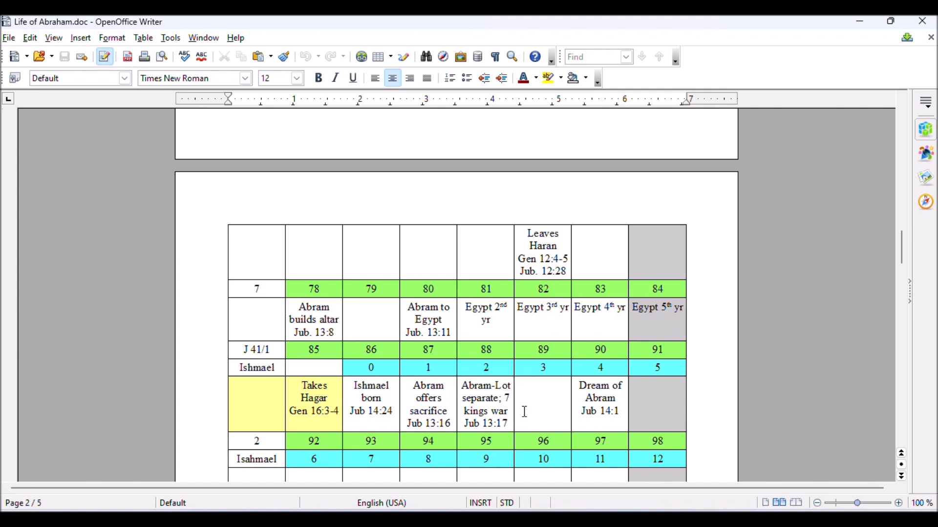
mouse_move(489, 399)
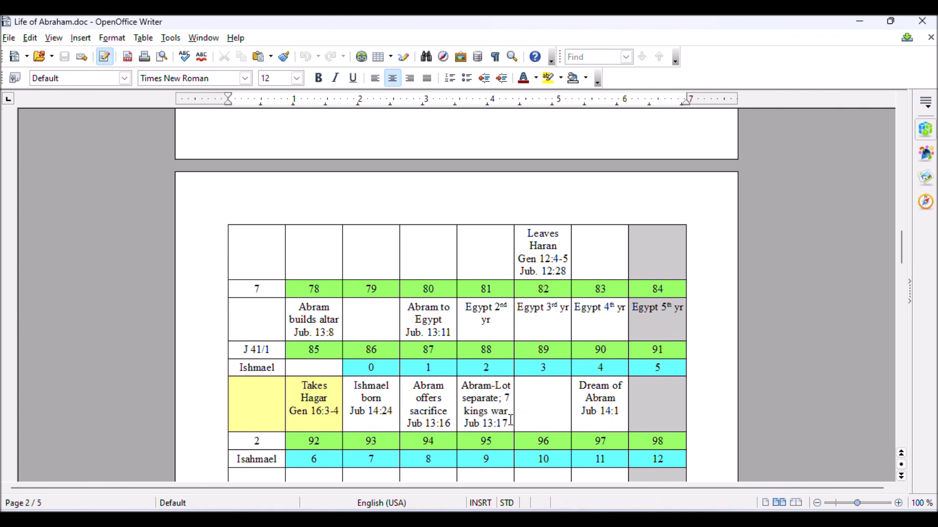
mouse_move(499, 365)
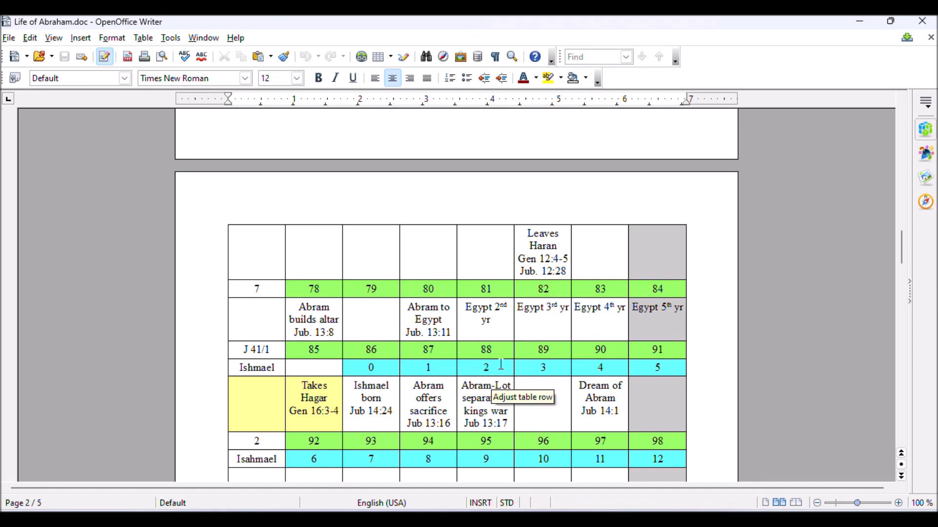
mouse_move(275, 349)
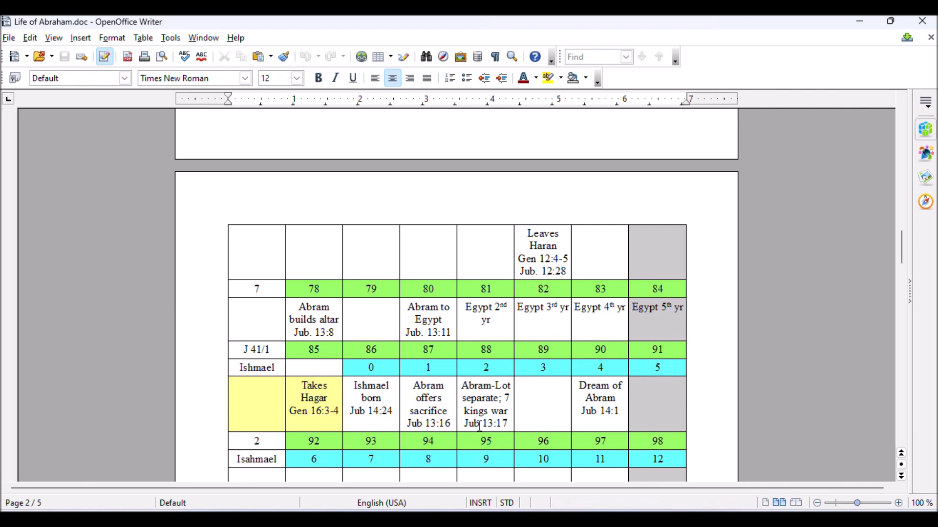
mouse_move(484, 416)
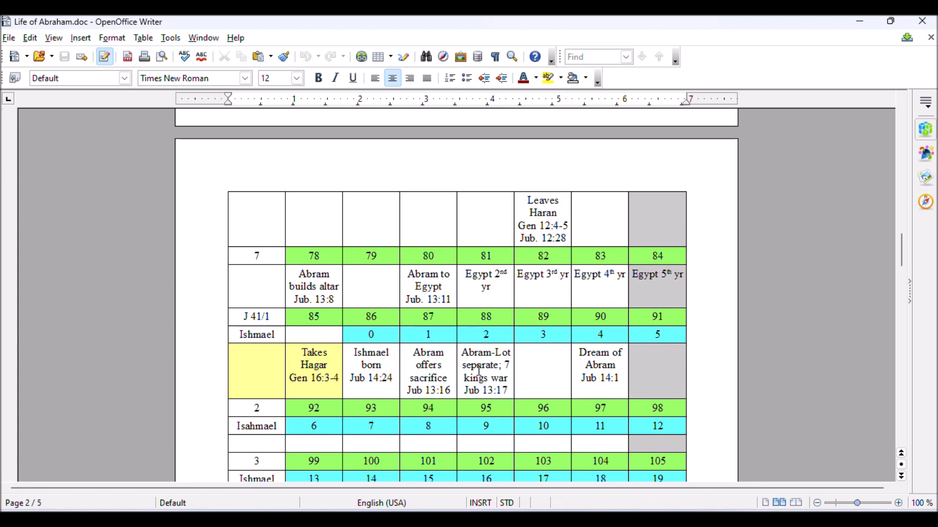
mouse_move(621, 357)
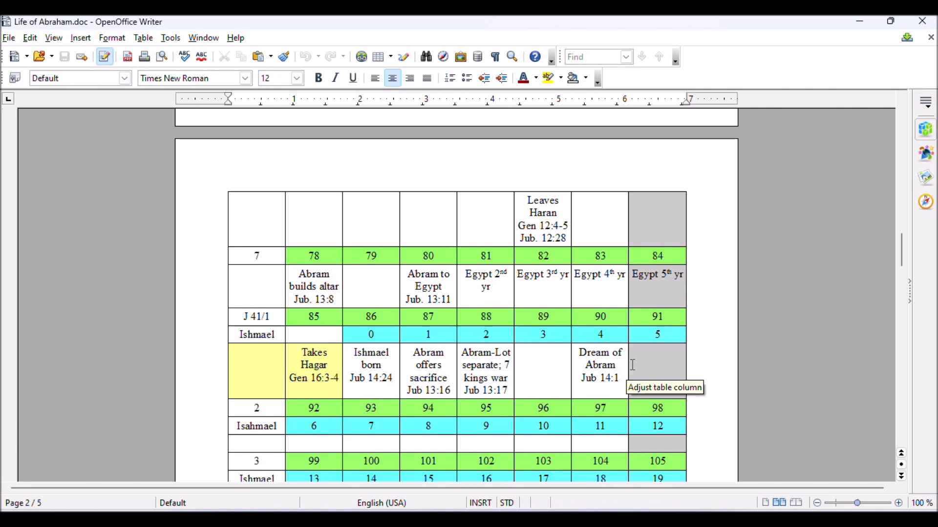
mouse_move(429, 376)
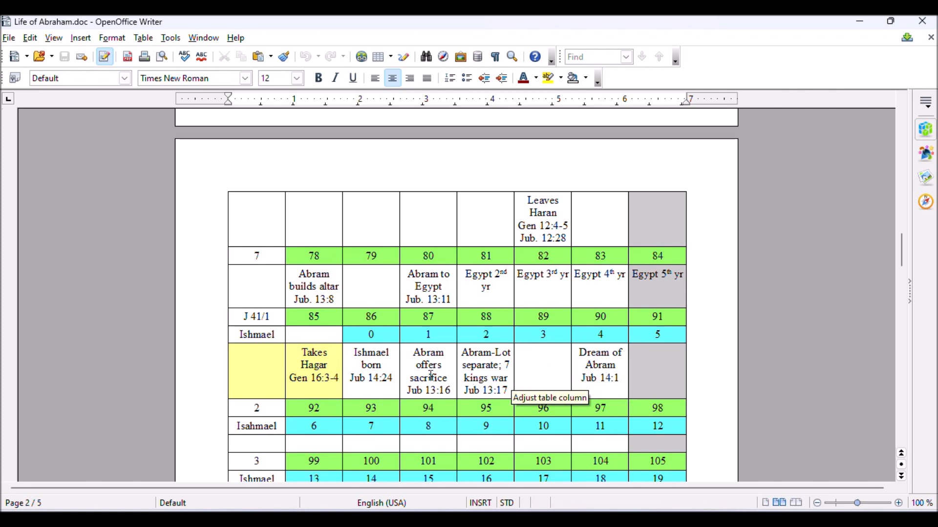
scroll(down, 3)
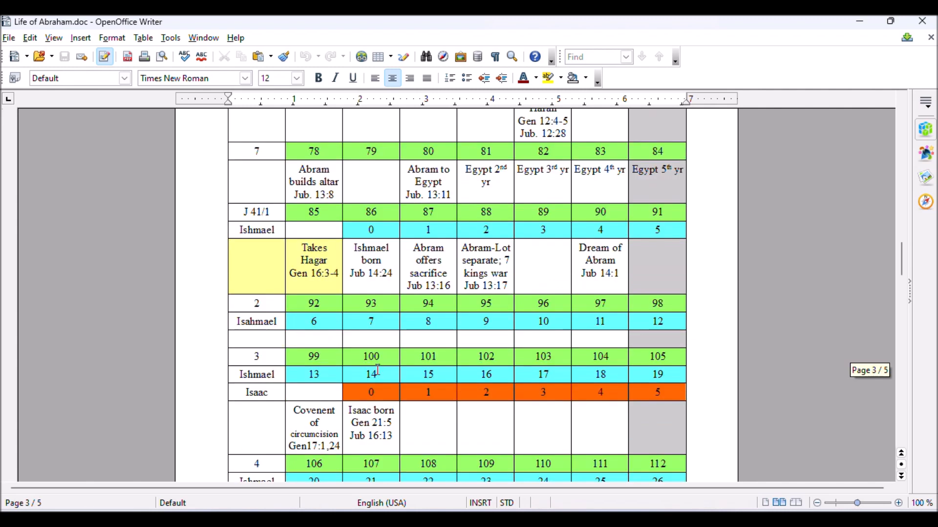
scroll(down, 3)
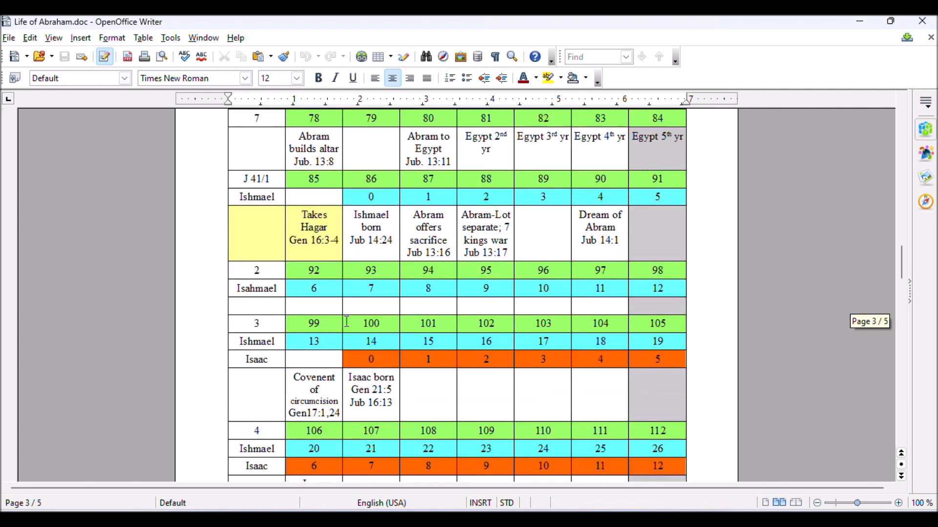
scroll(down, 3)
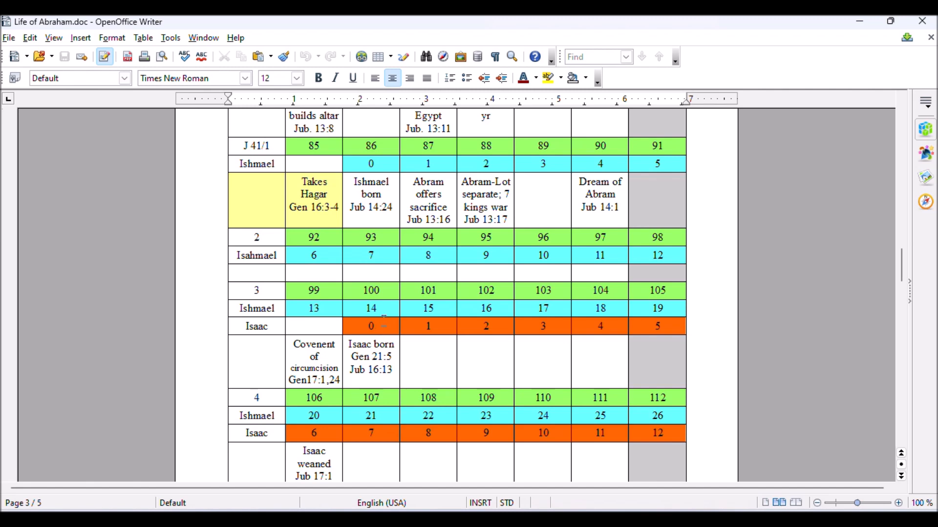
mouse_move(400, 327)
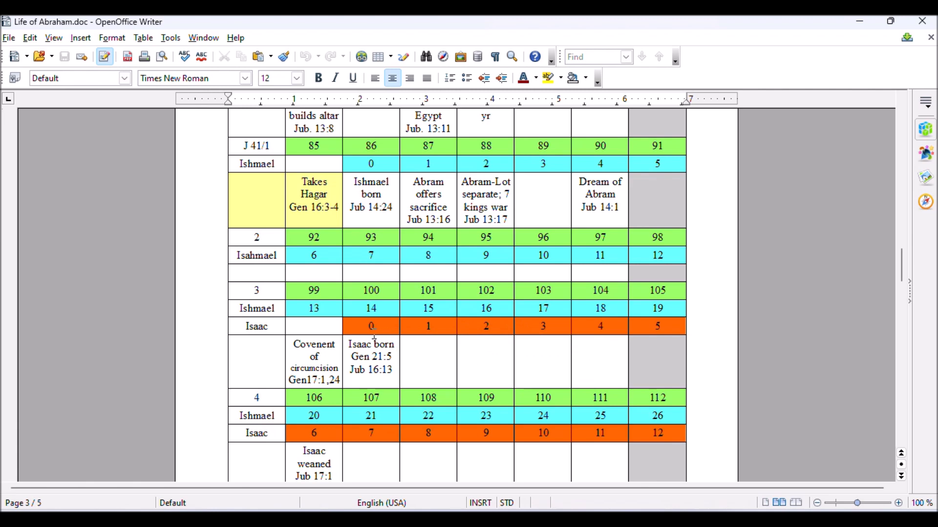
scroll(down, 3)
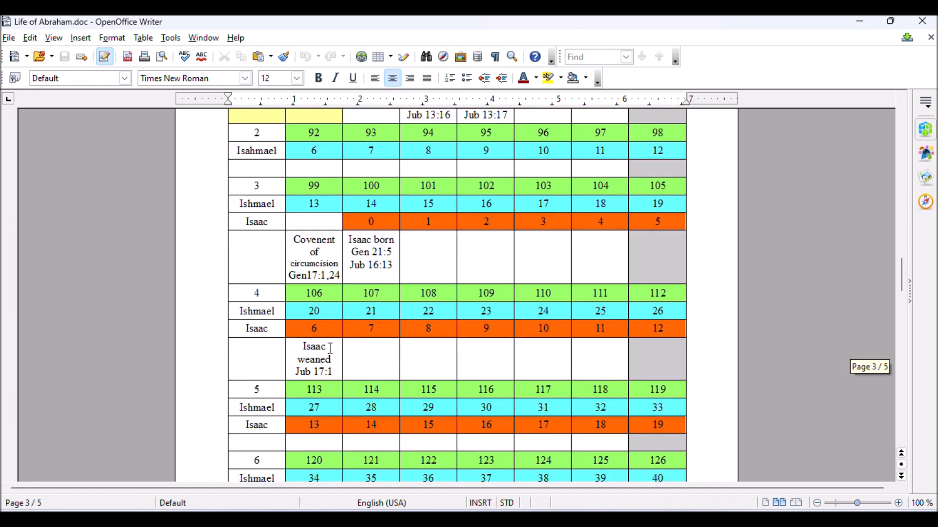
mouse_move(329, 320)
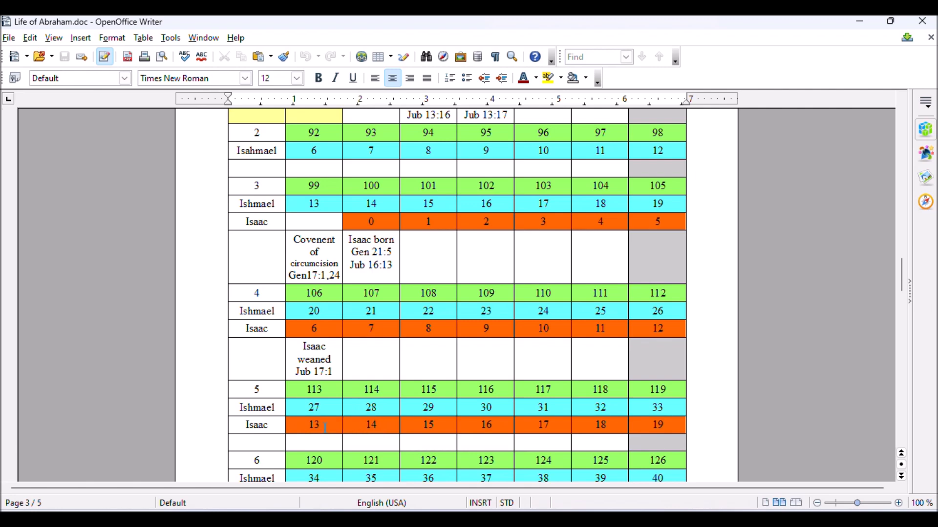
mouse_move(326, 390)
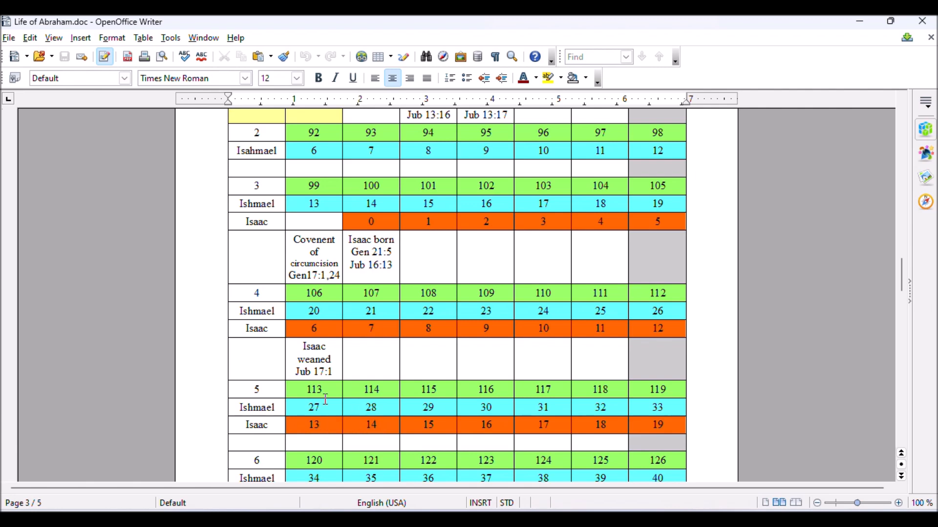
mouse_move(327, 329)
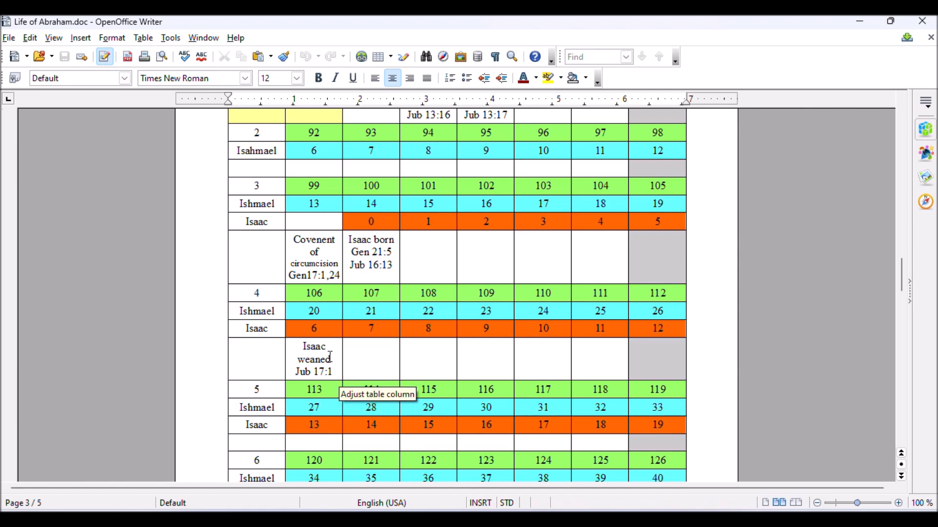
mouse_move(326, 344)
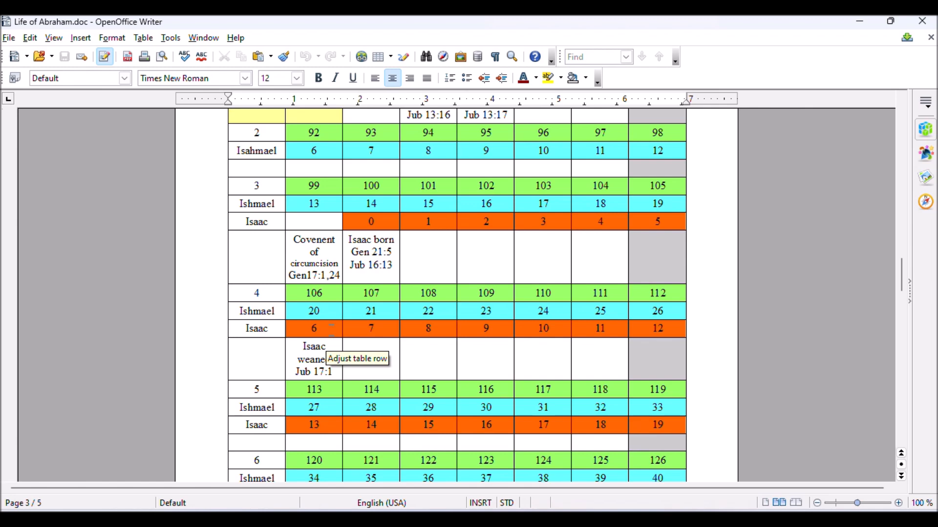
mouse_move(261, 293)
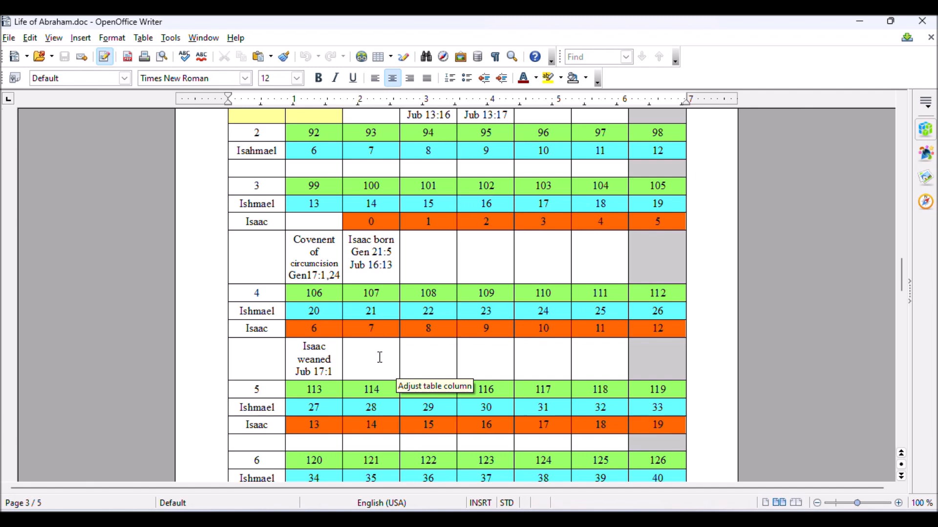
scroll(down, 3)
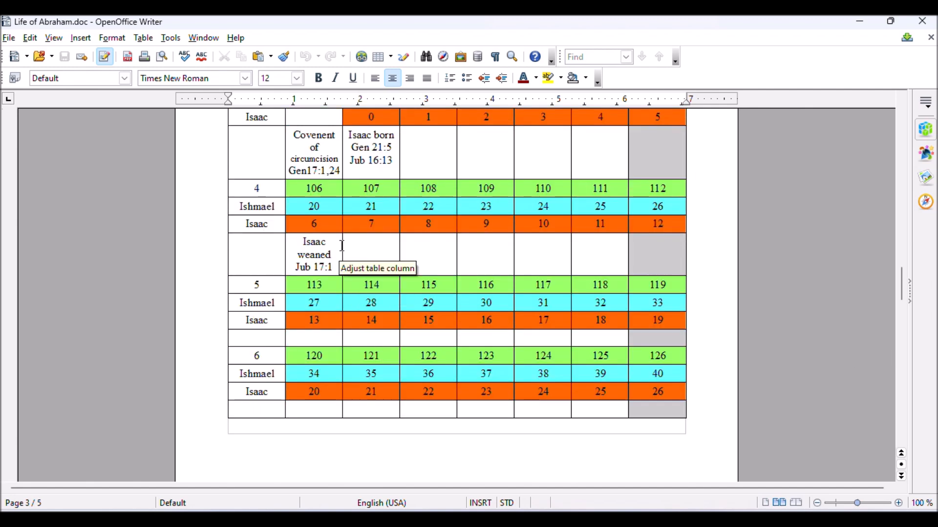
scroll(down, 3)
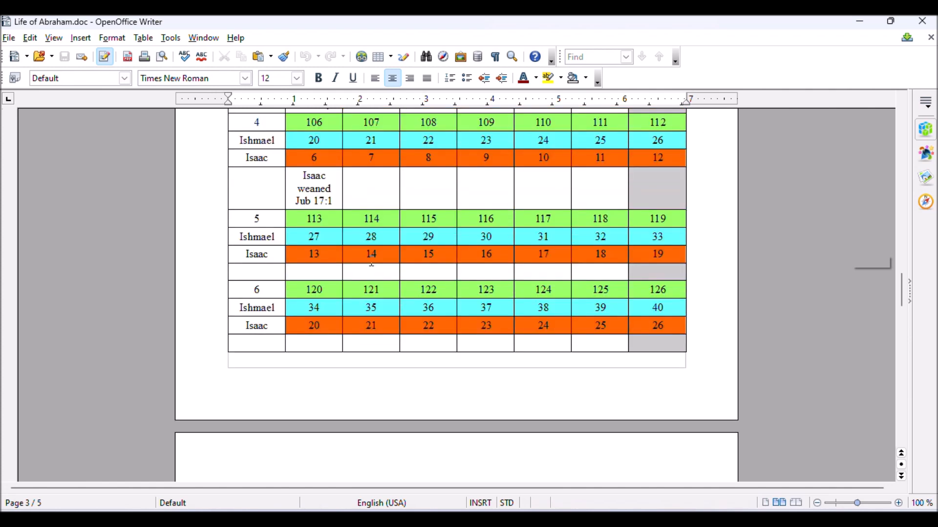
scroll(down, 3)
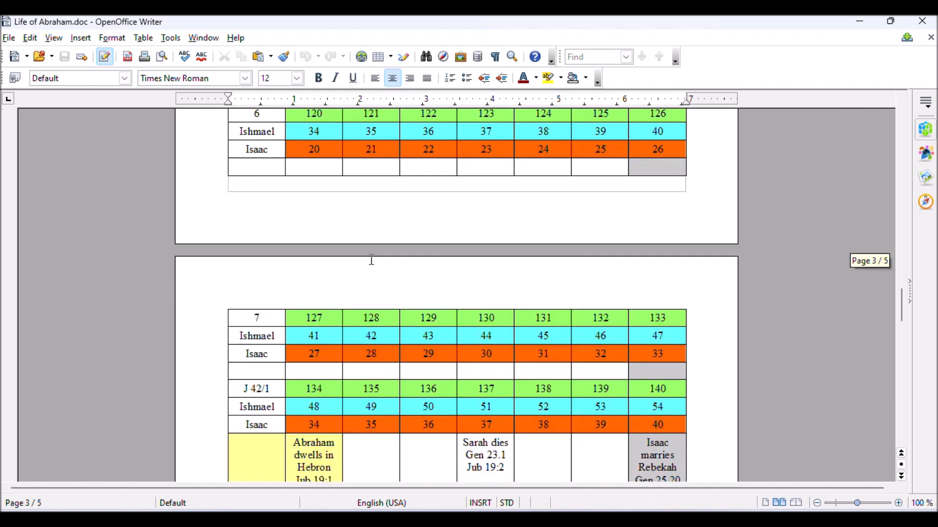
mouse_move(342, 371)
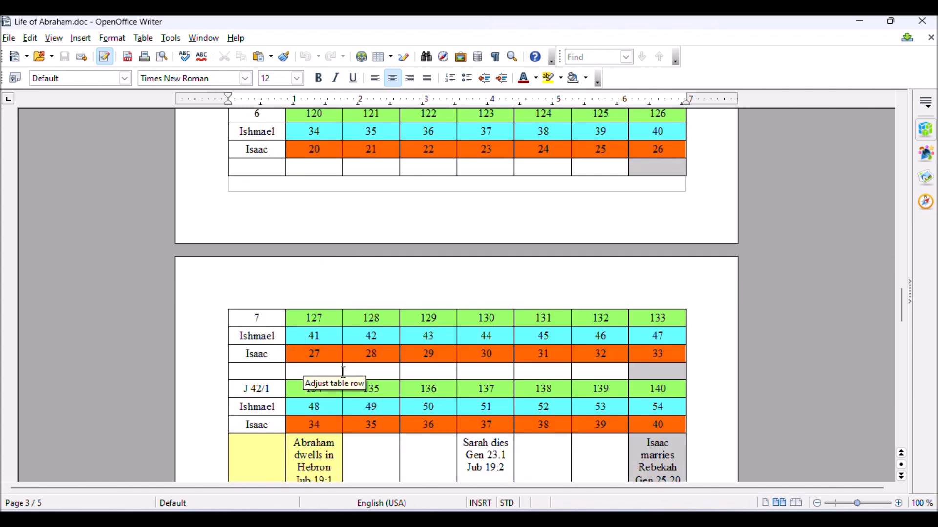
mouse_move(604, 196)
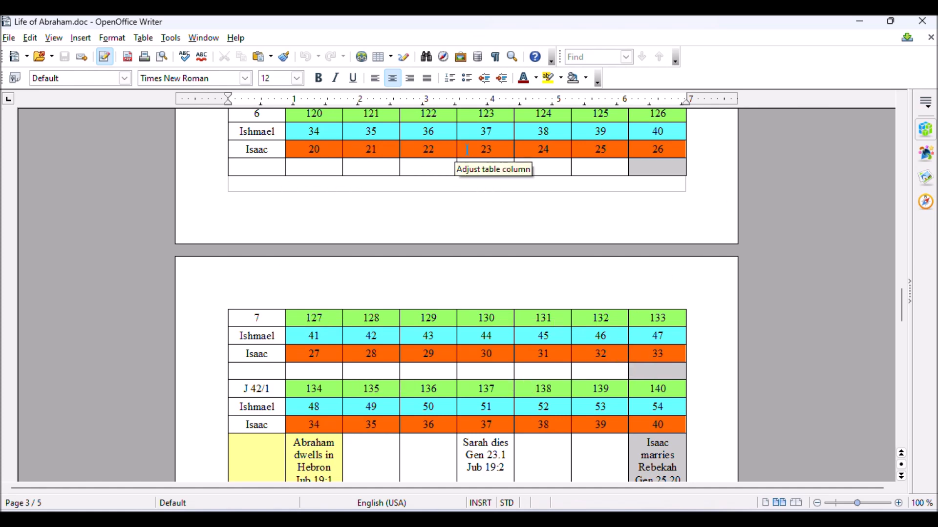
scroll(down, 3)
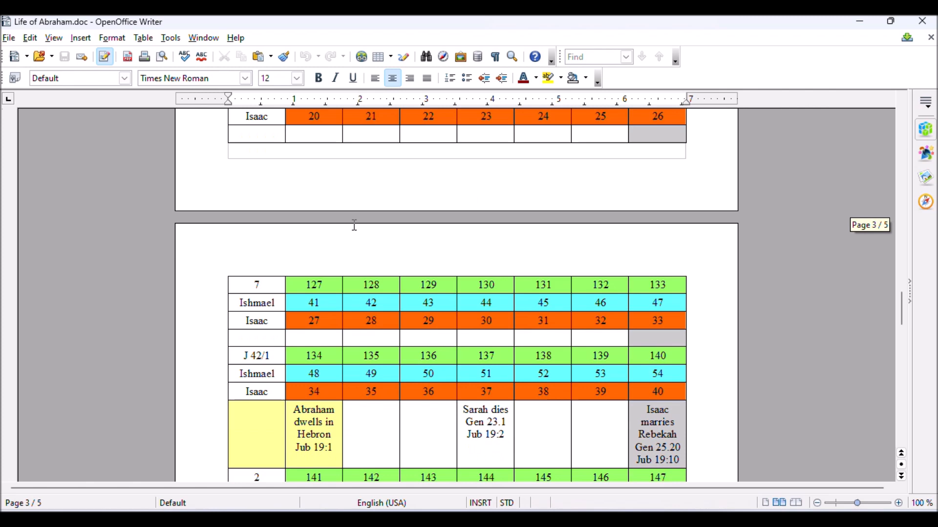
scroll(down, 3)
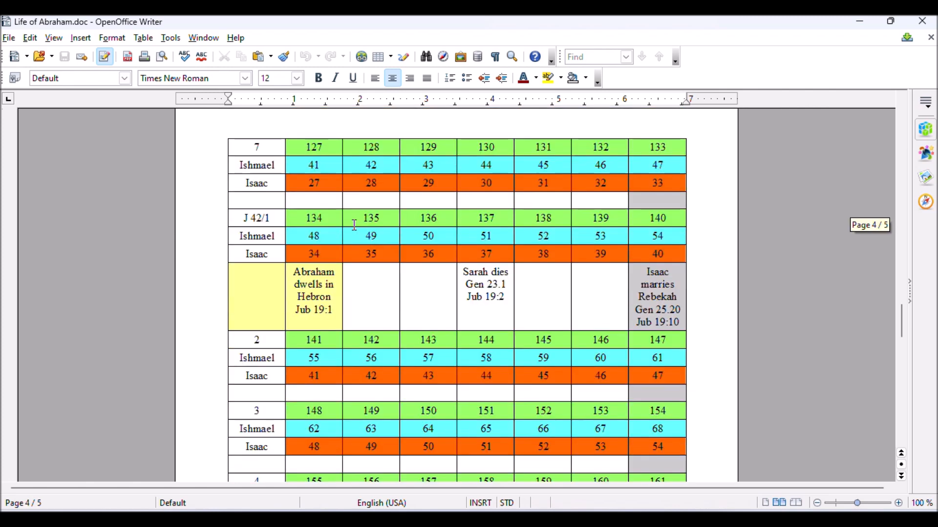
mouse_move(338, 312)
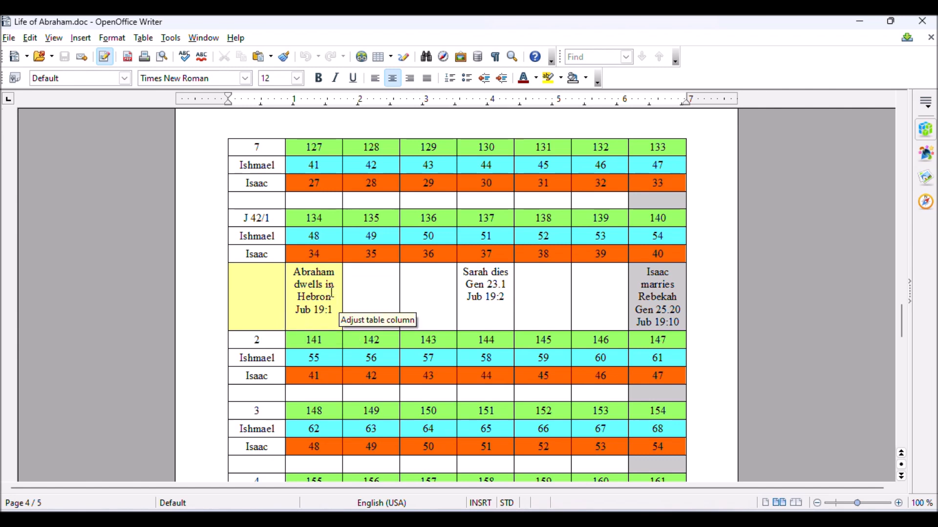
mouse_move(343, 232)
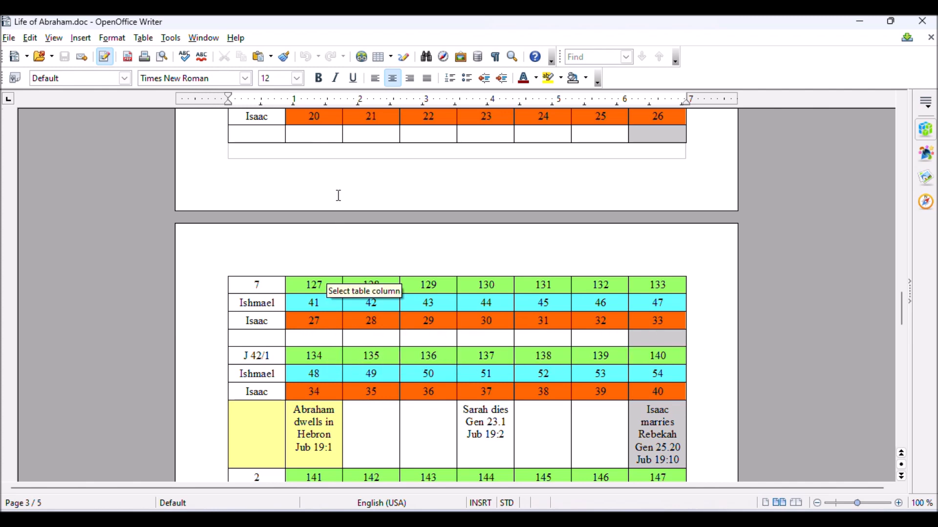
scroll(down, 3)
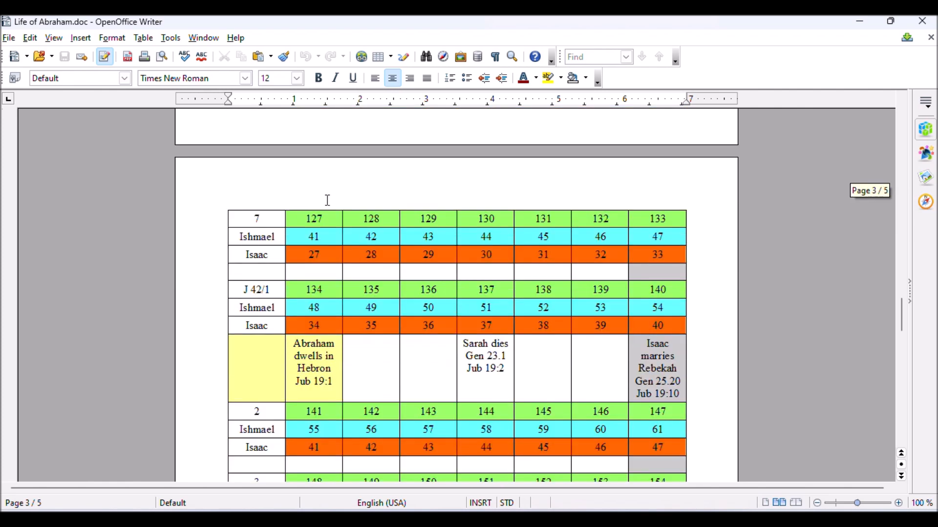
scroll(down, 3)
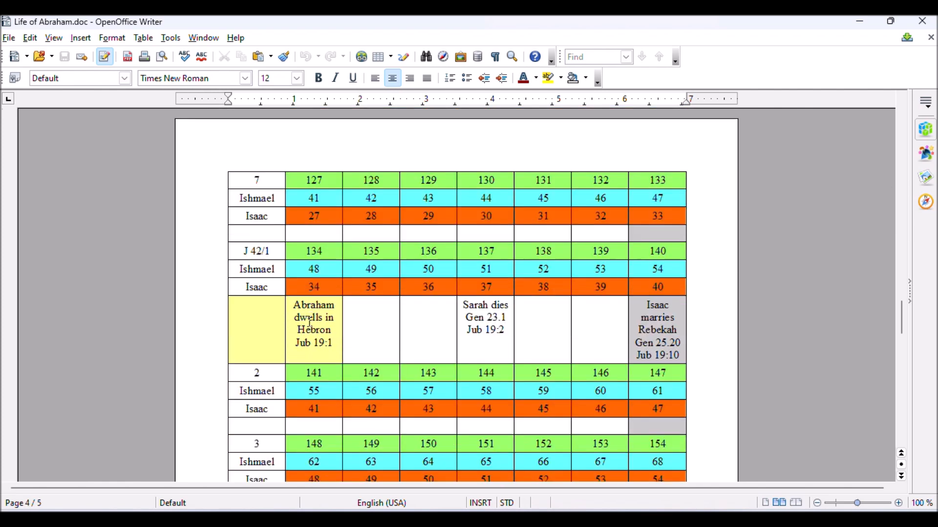
mouse_move(511, 266)
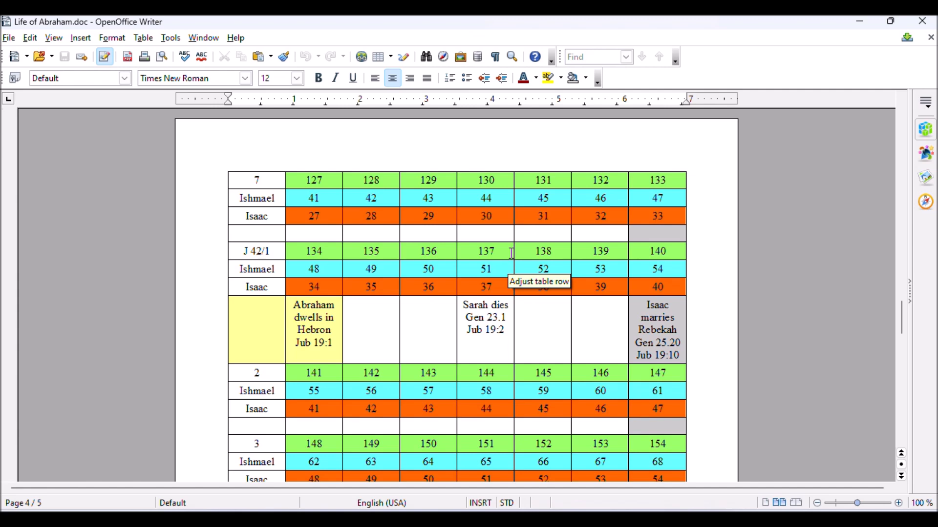
mouse_move(501, 268)
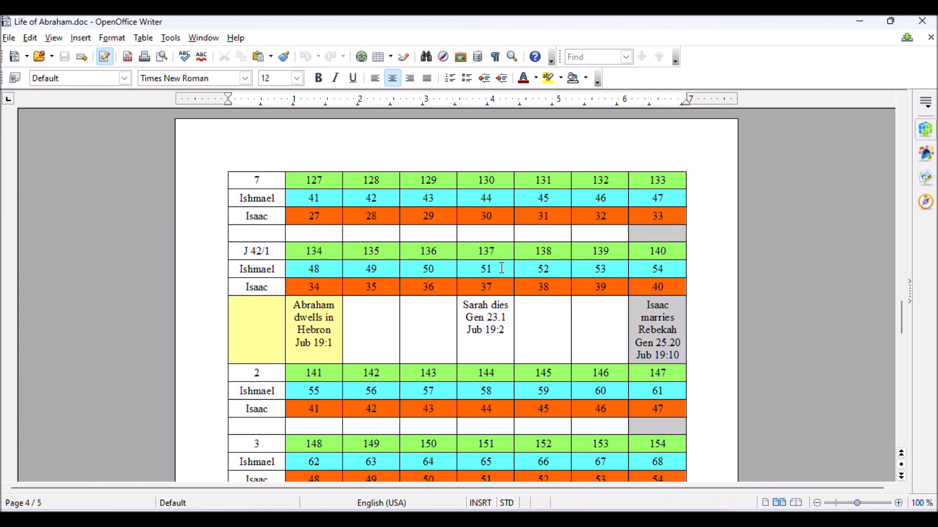
mouse_move(501, 258)
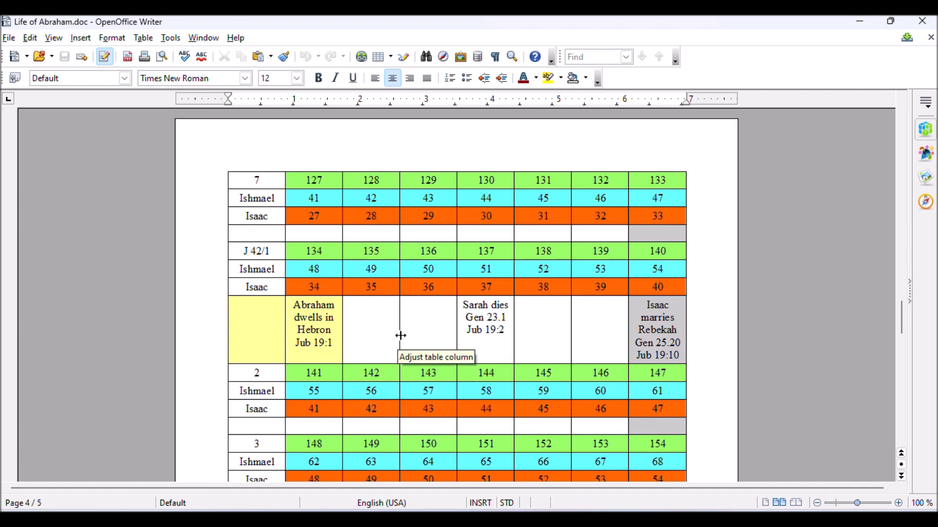
mouse_move(246, 333)
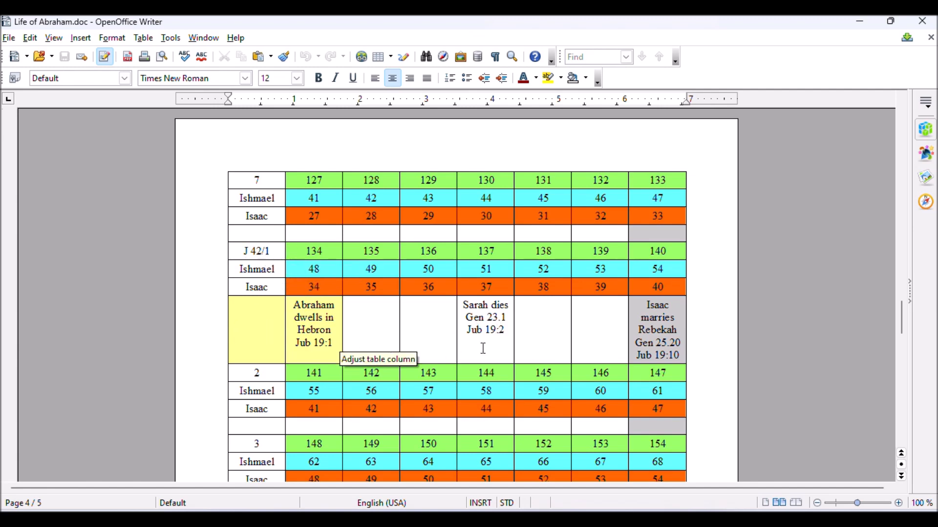
mouse_move(489, 341)
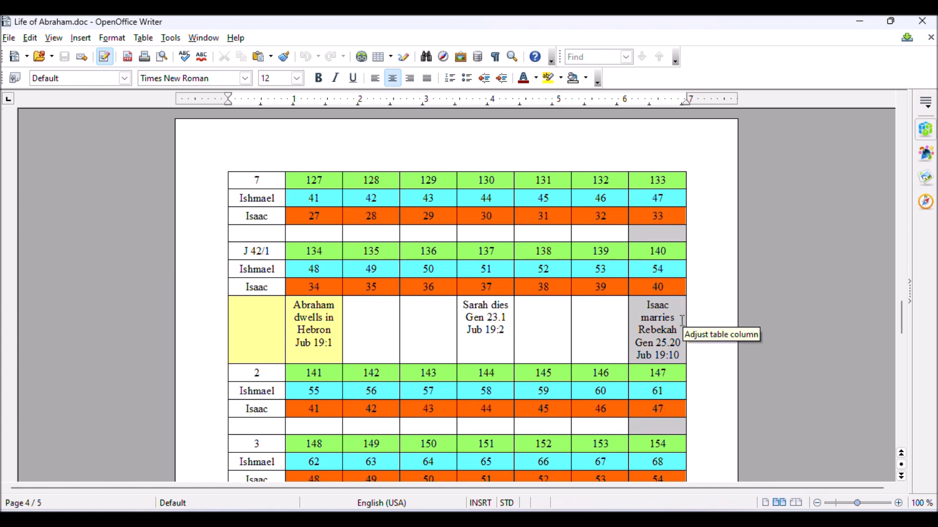
mouse_move(671, 289)
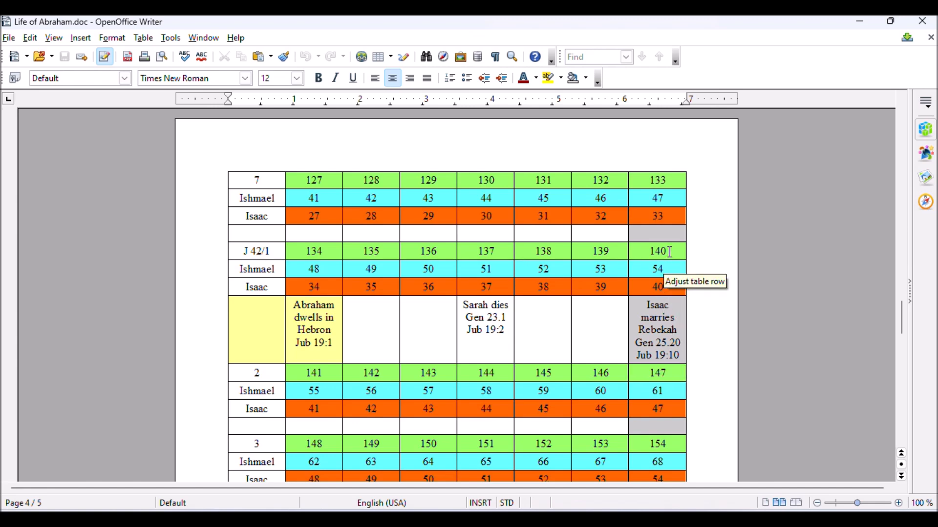
mouse_move(679, 332)
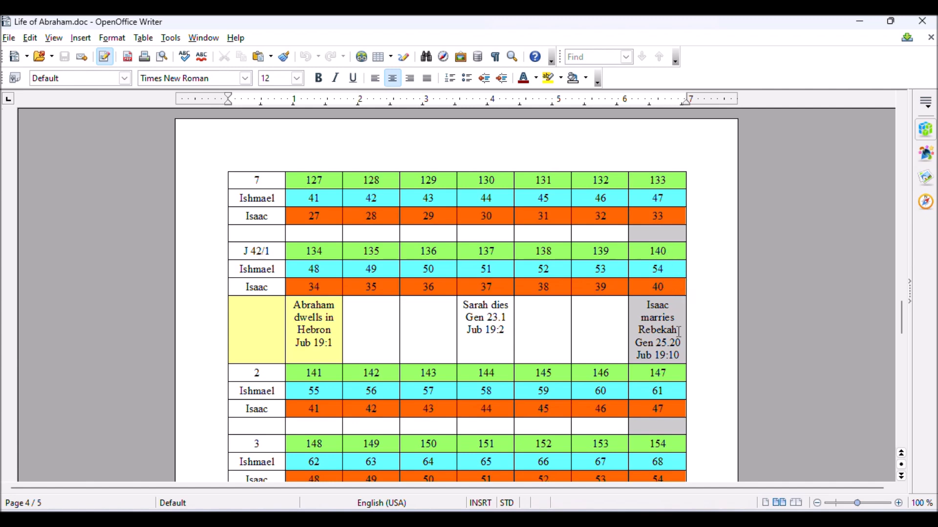
mouse_move(560, 336)
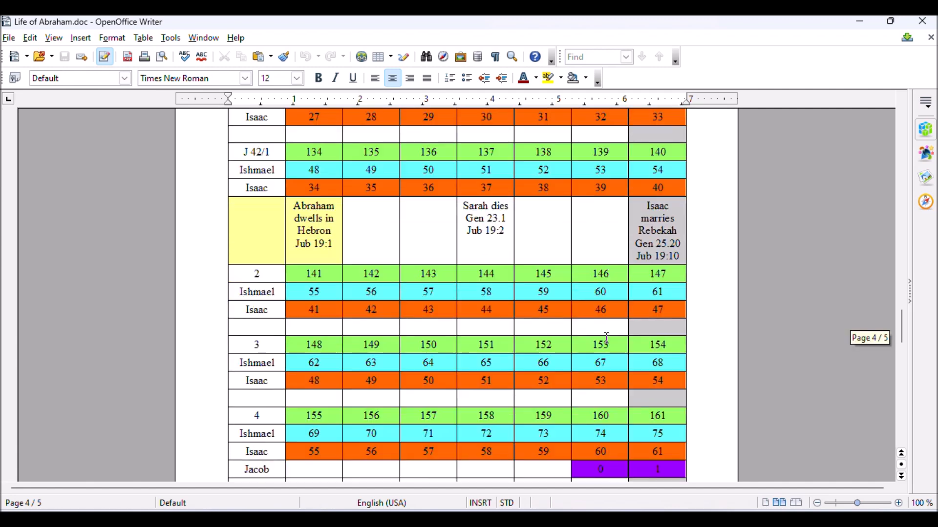
scroll(down, 3)
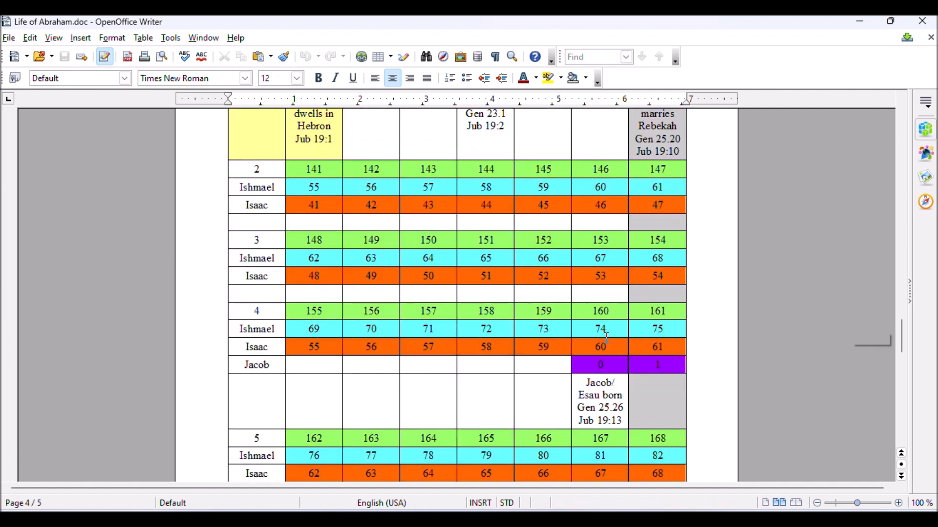
scroll(down, 3)
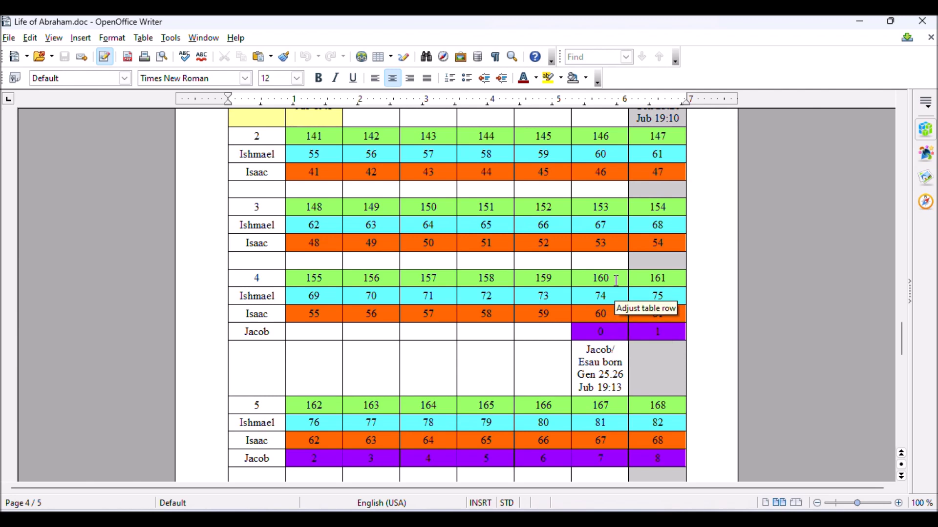
mouse_move(610, 314)
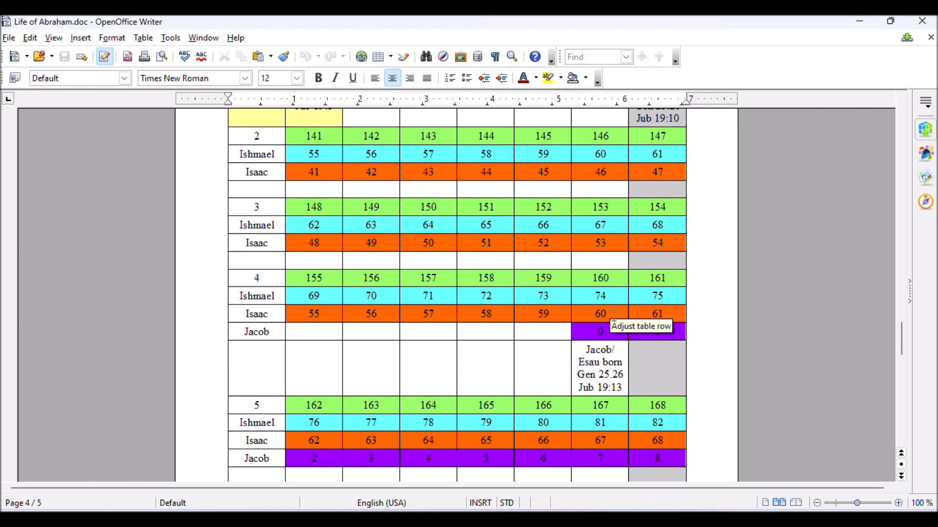
mouse_move(615, 281)
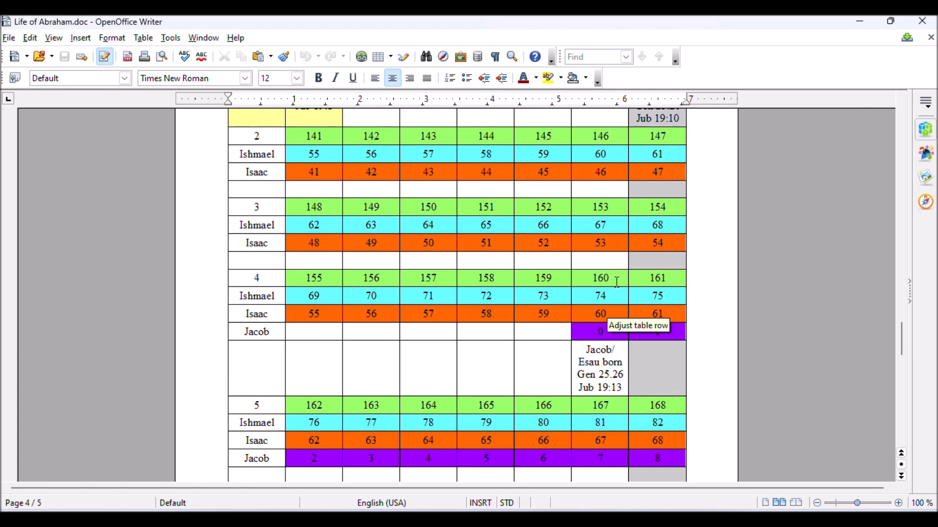
mouse_move(256, 278)
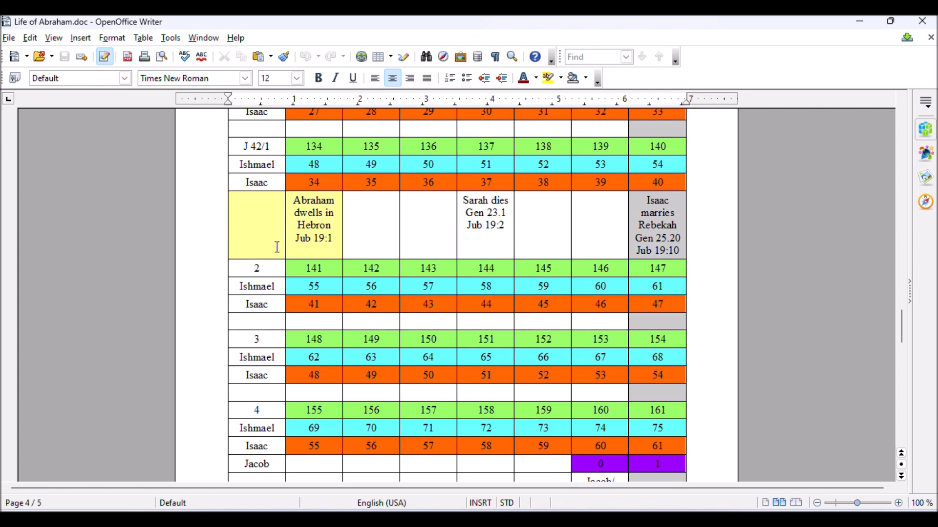
scroll(down, 3)
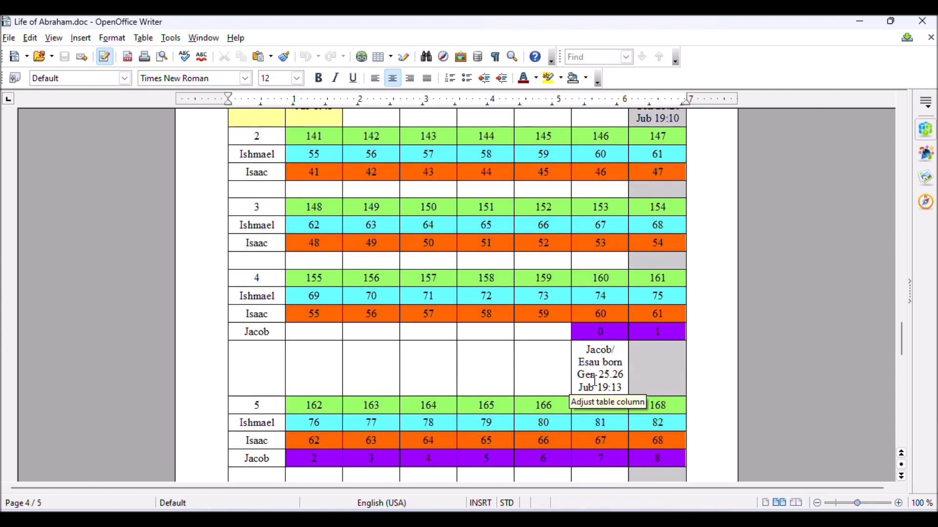
scroll(down, 3)
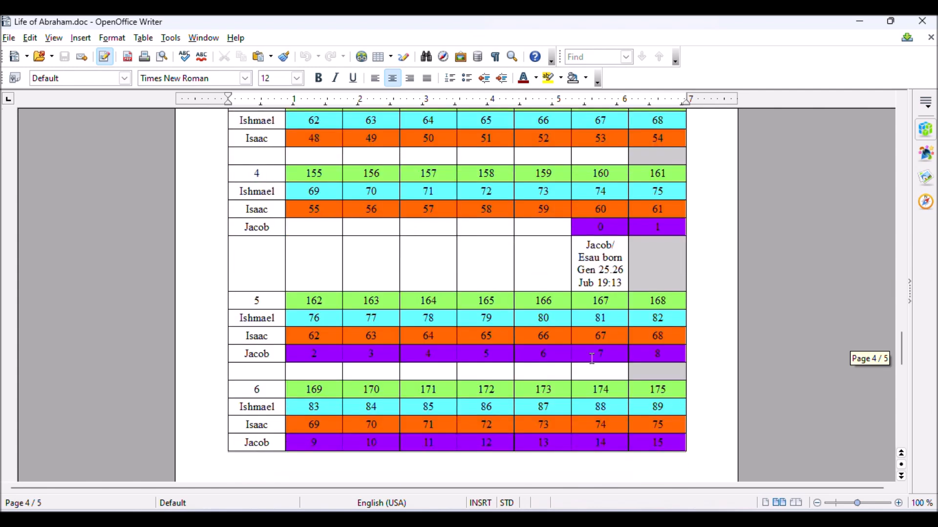
scroll(down, 3)
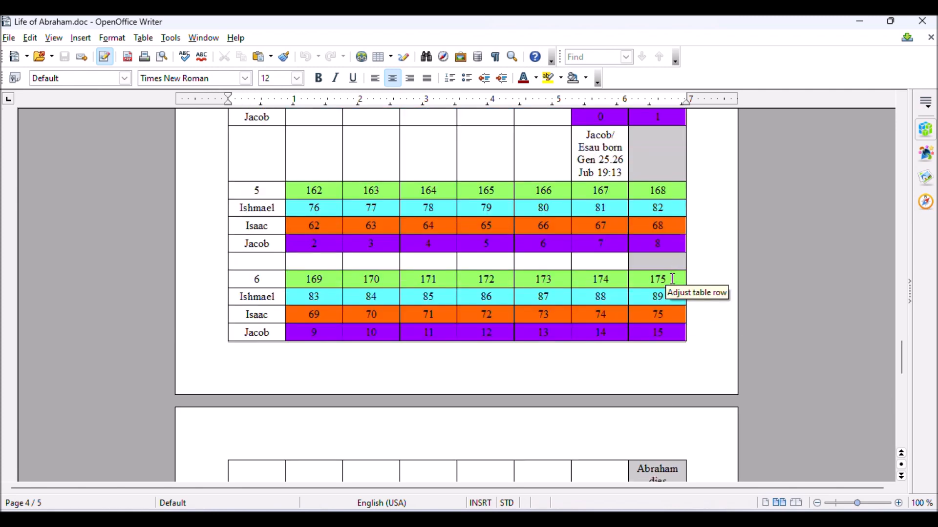
mouse_move(677, 298)
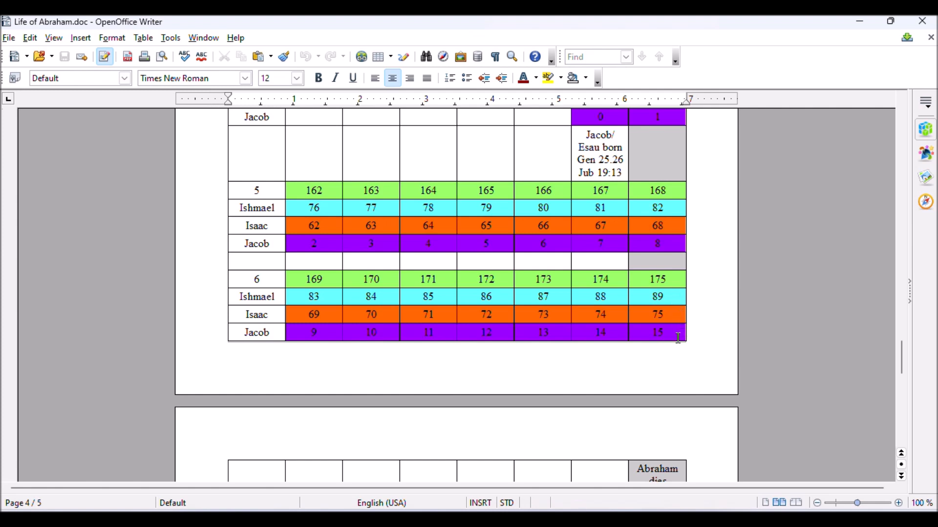
scroll(down, 3)
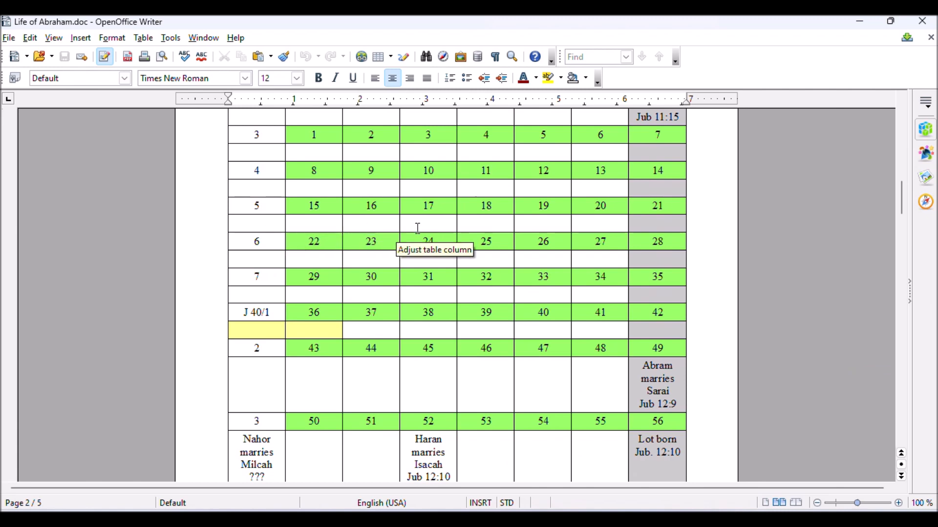
mouse_move(701, 356)
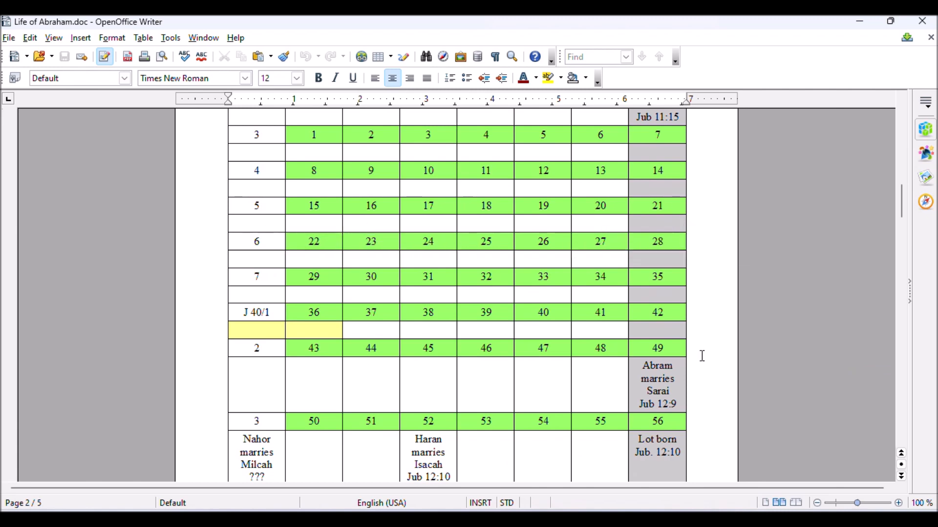
scroll(down, 3)
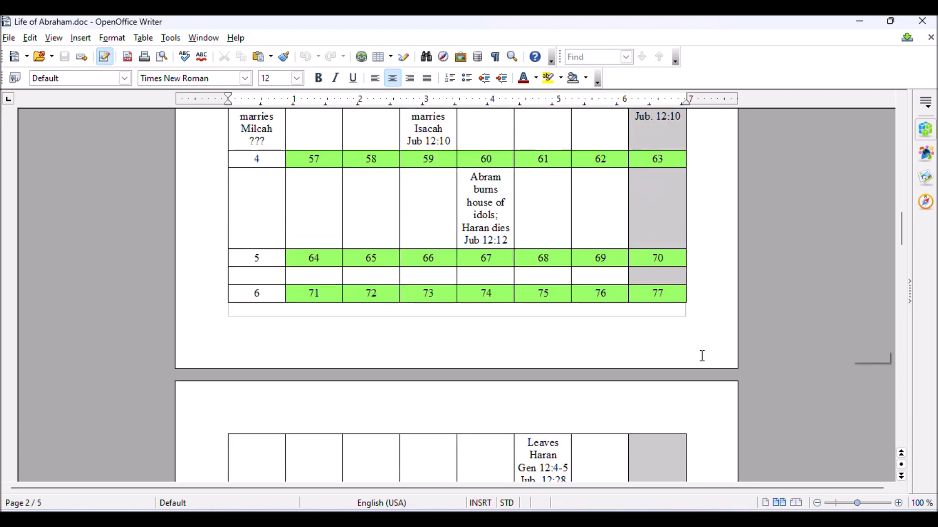
scroll(down, 3)
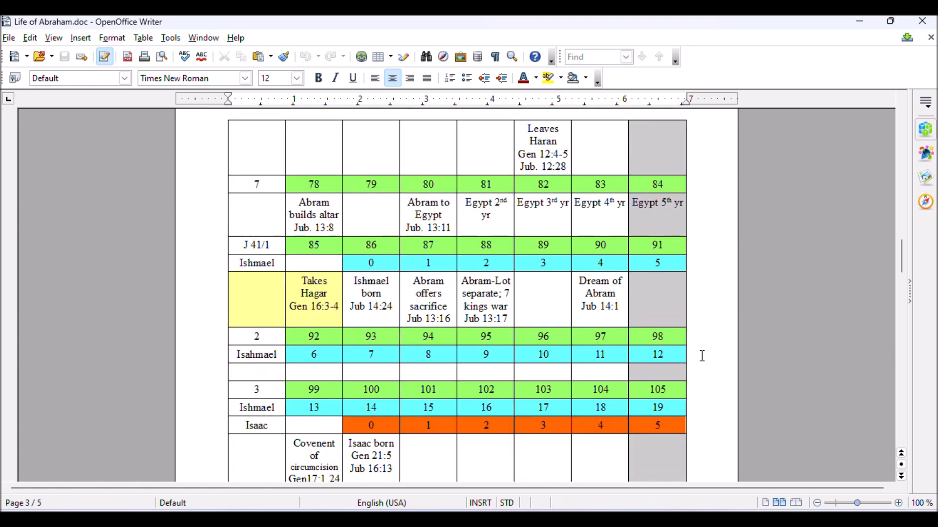
scroll(down, 3)
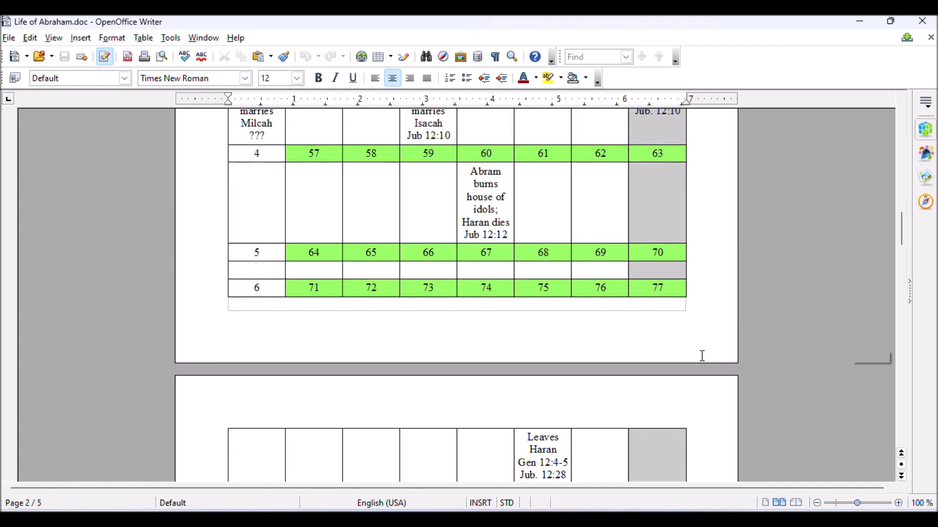
scroll(down, 3)
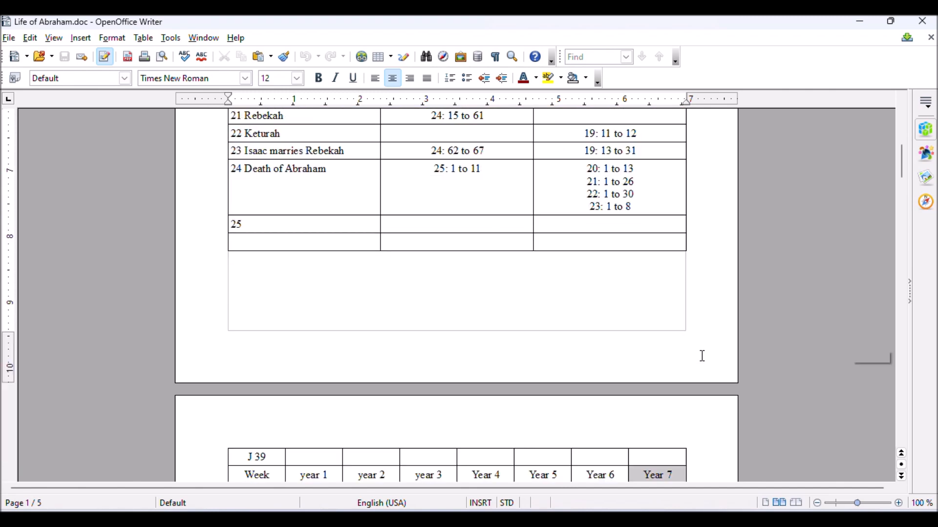
scroll(down, 3)
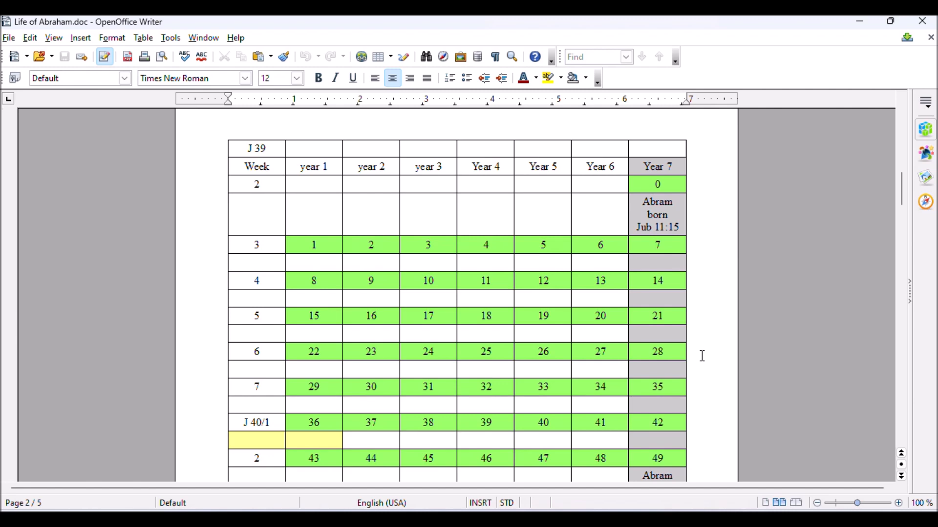
mouse_move(387, 309)
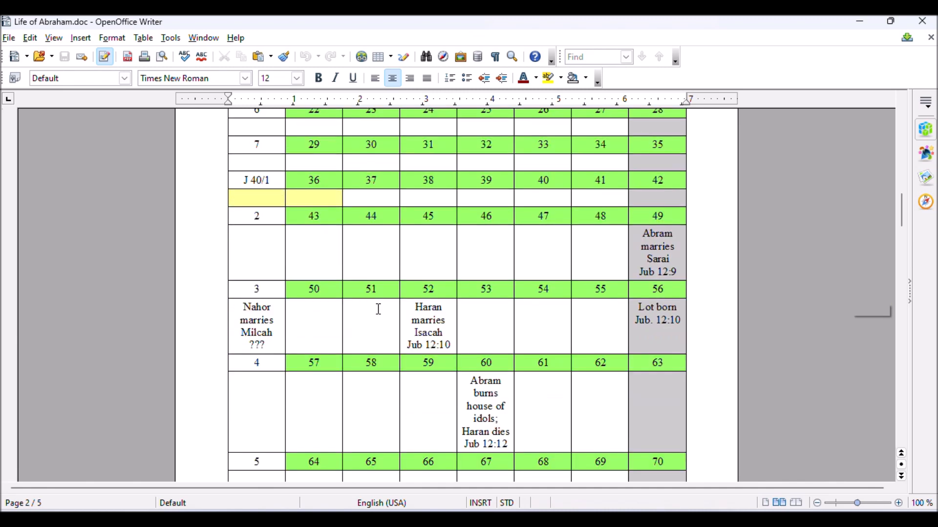
scroll(down, 3)
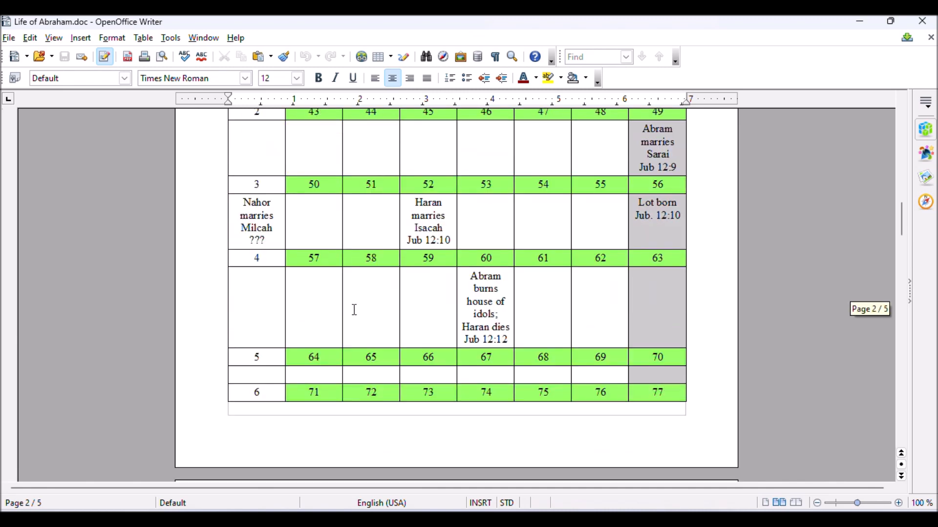
scroll(down, 3)
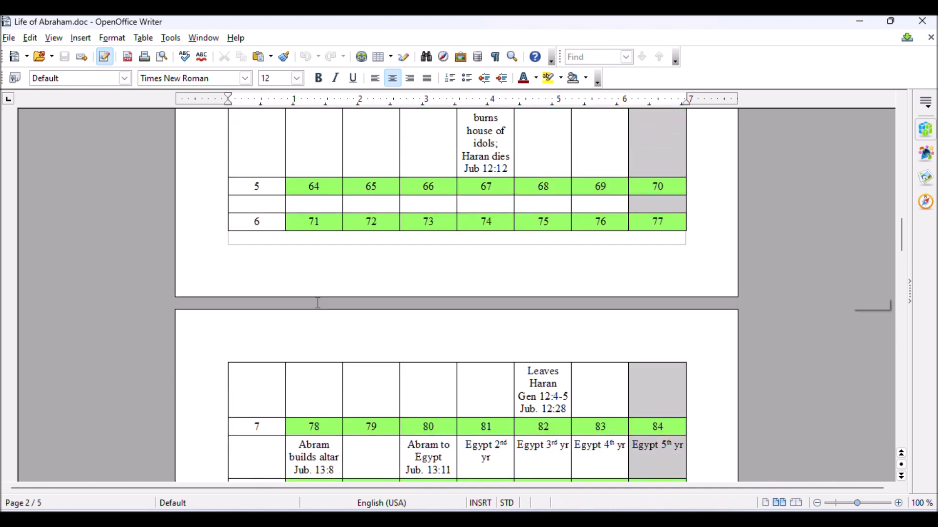
scroll(down, 3)
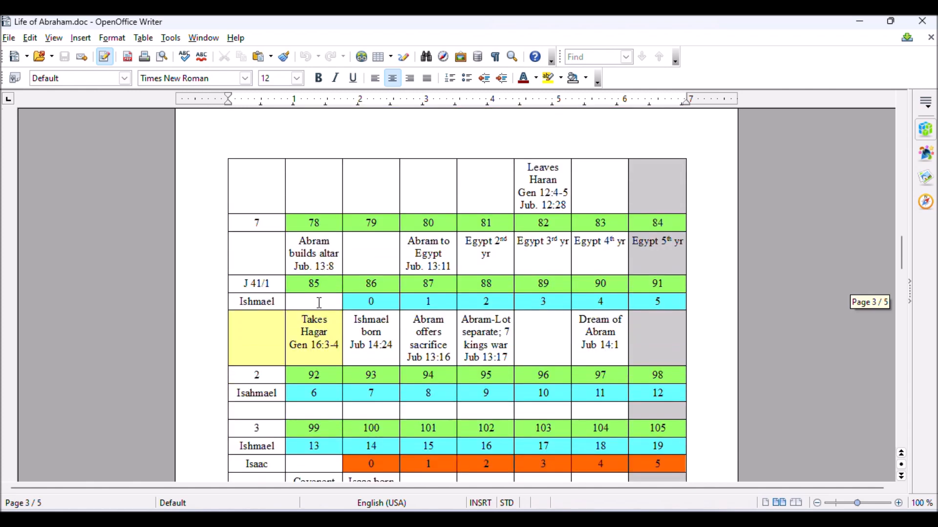
mouse_move(443, 245)
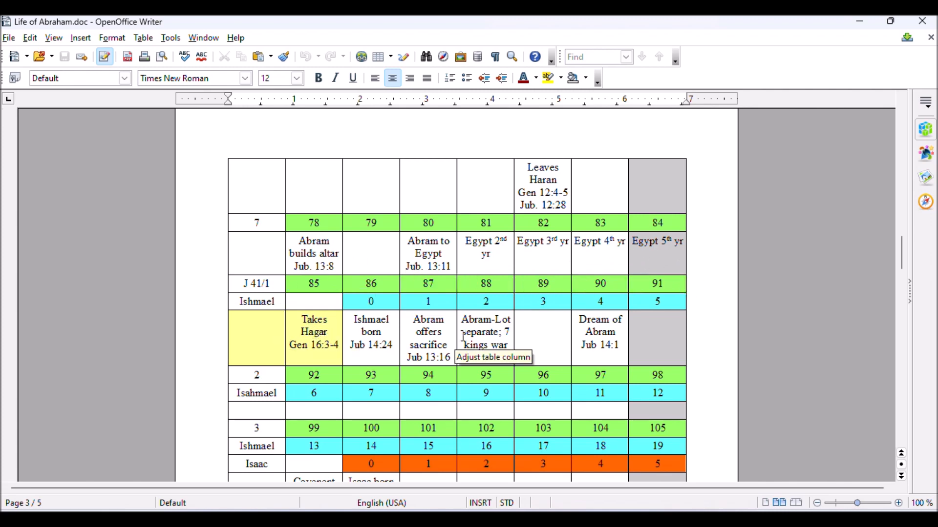
scroll(down, 3)
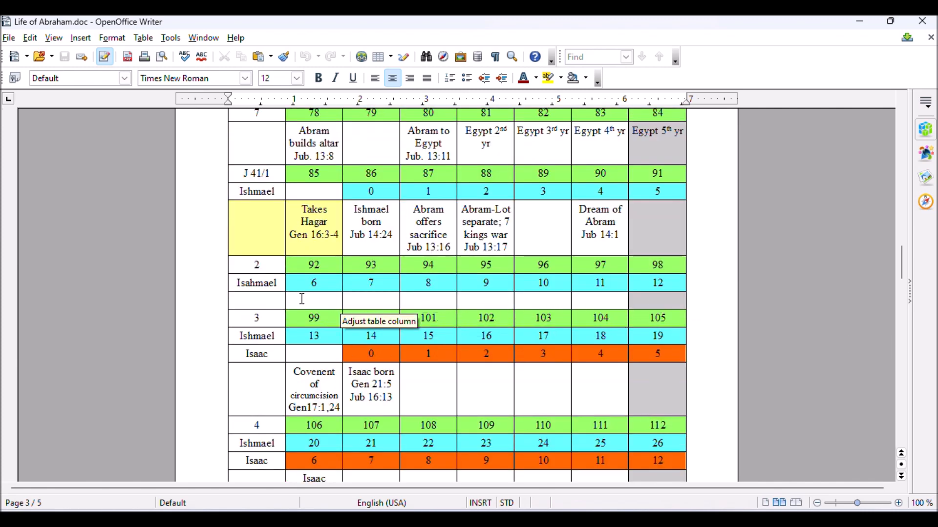
scroll(down, 3)
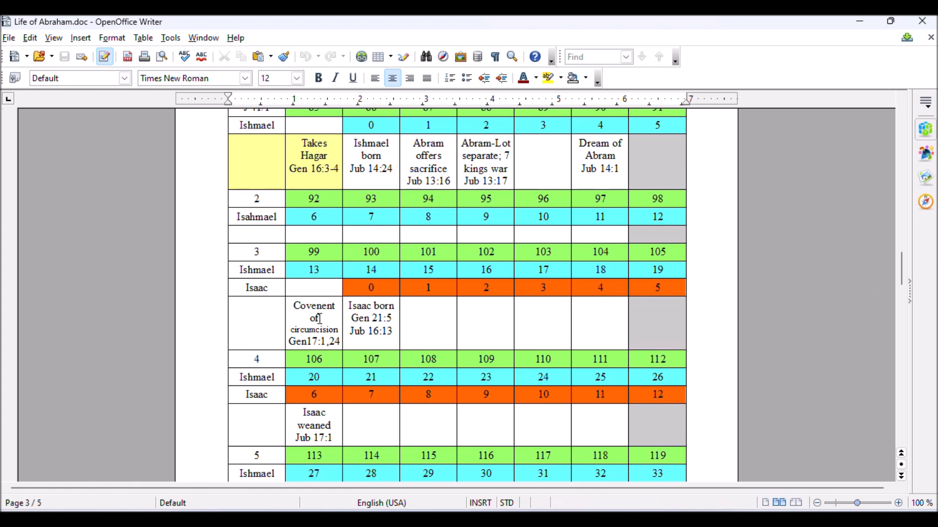
mouse_move(327, 313)
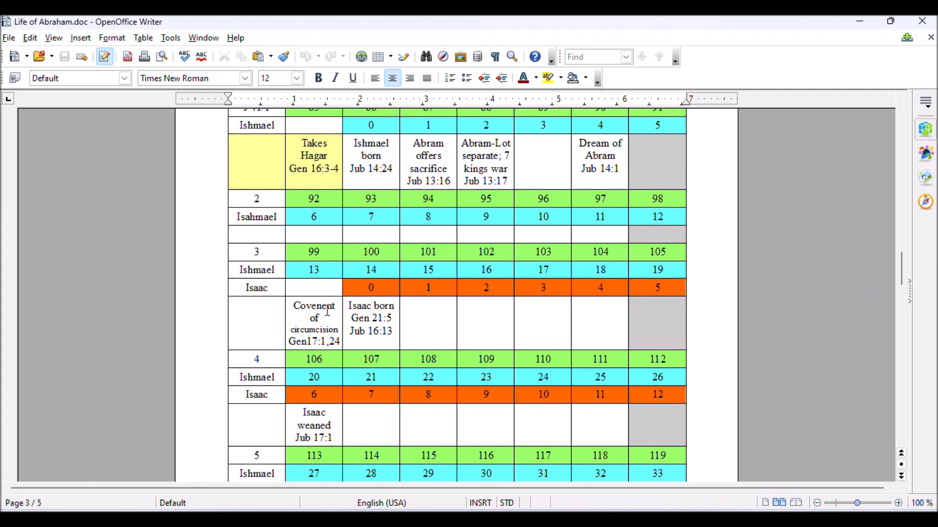
scroll(down, 3)
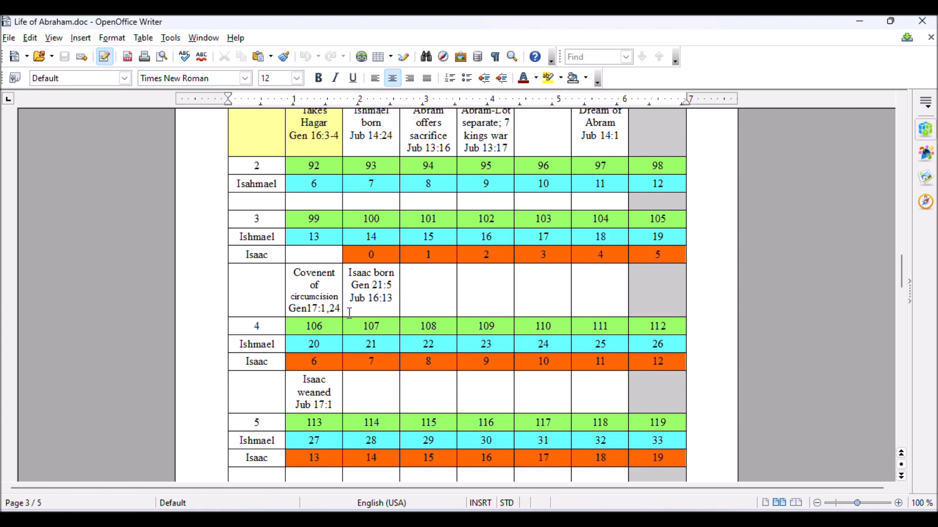
scroll(down, 3)
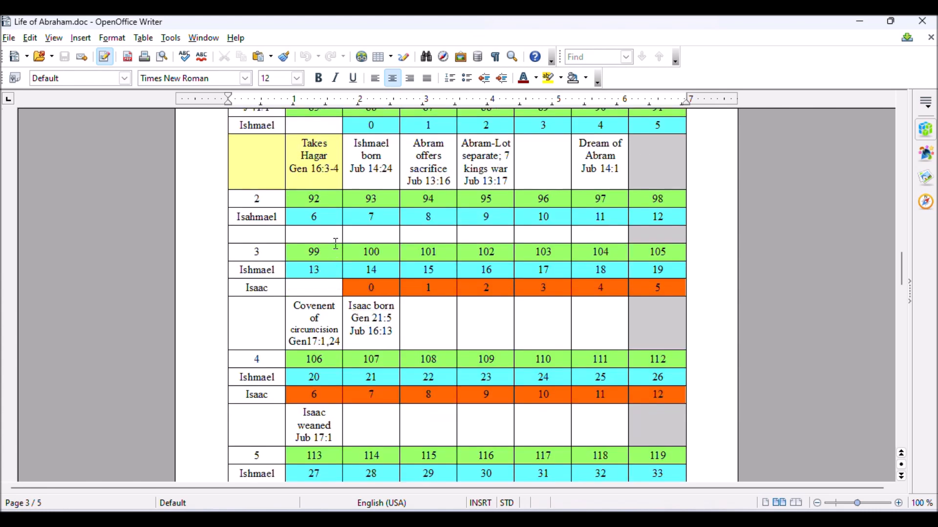
mouse_move(406, 244)
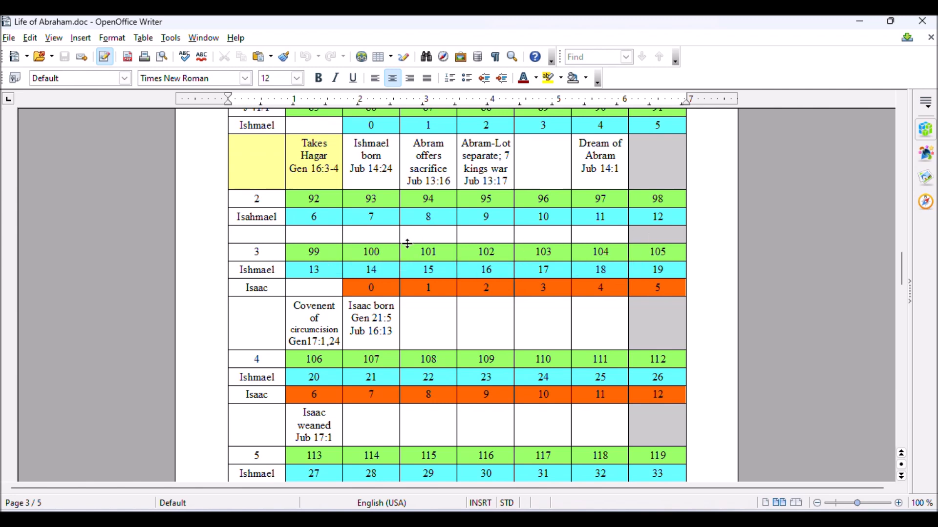